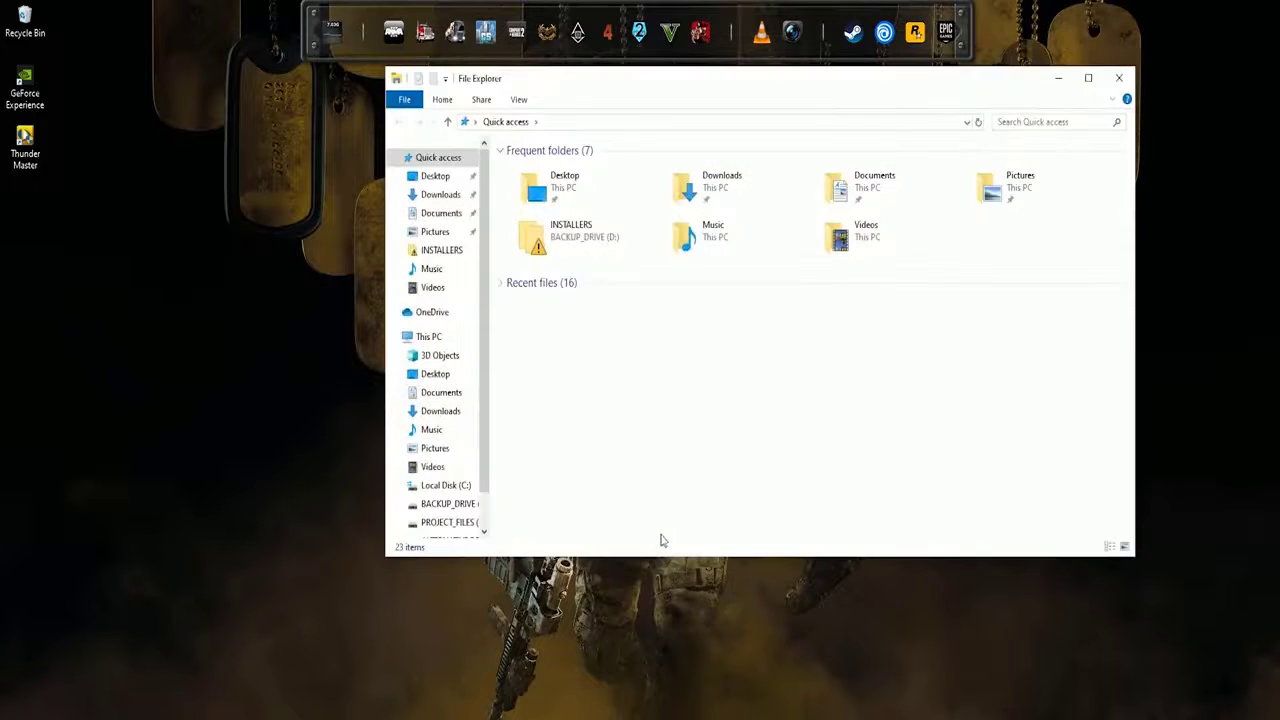
Step: Cut the package folder out of C:\Program Files (x86)\Steam and drag it to the desktop
click(428, 336)
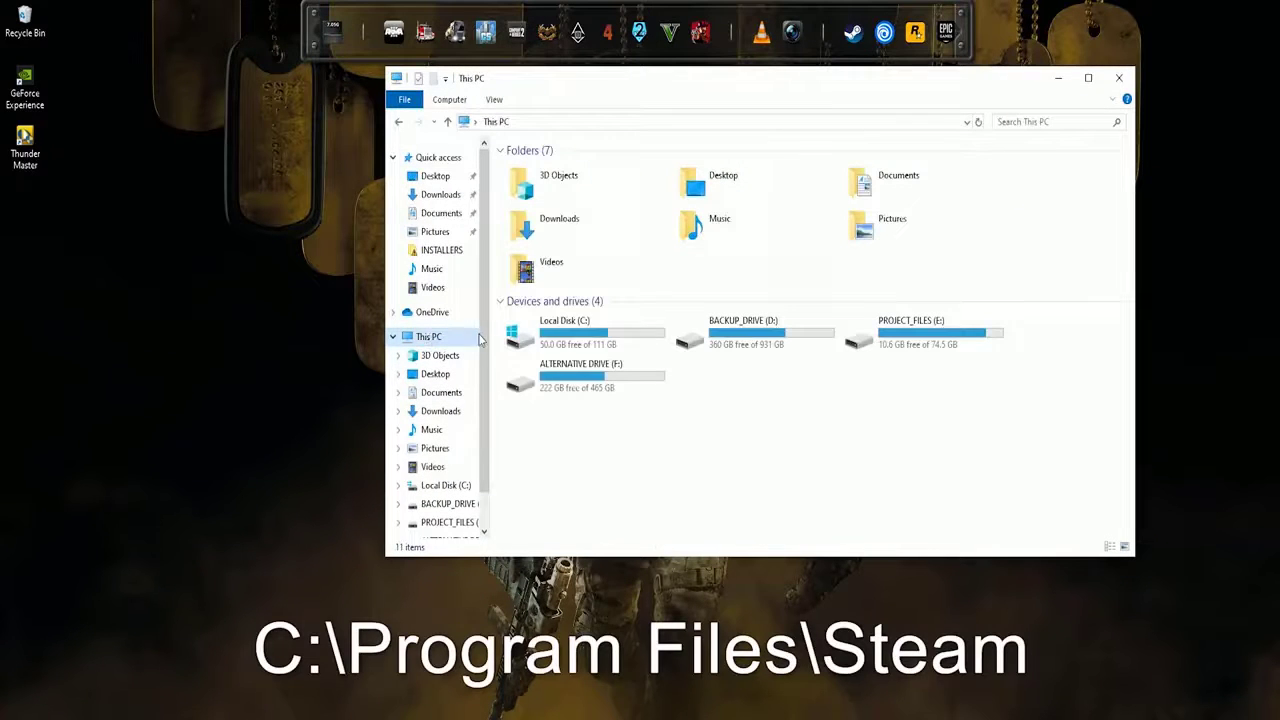
double_click(564, 335)
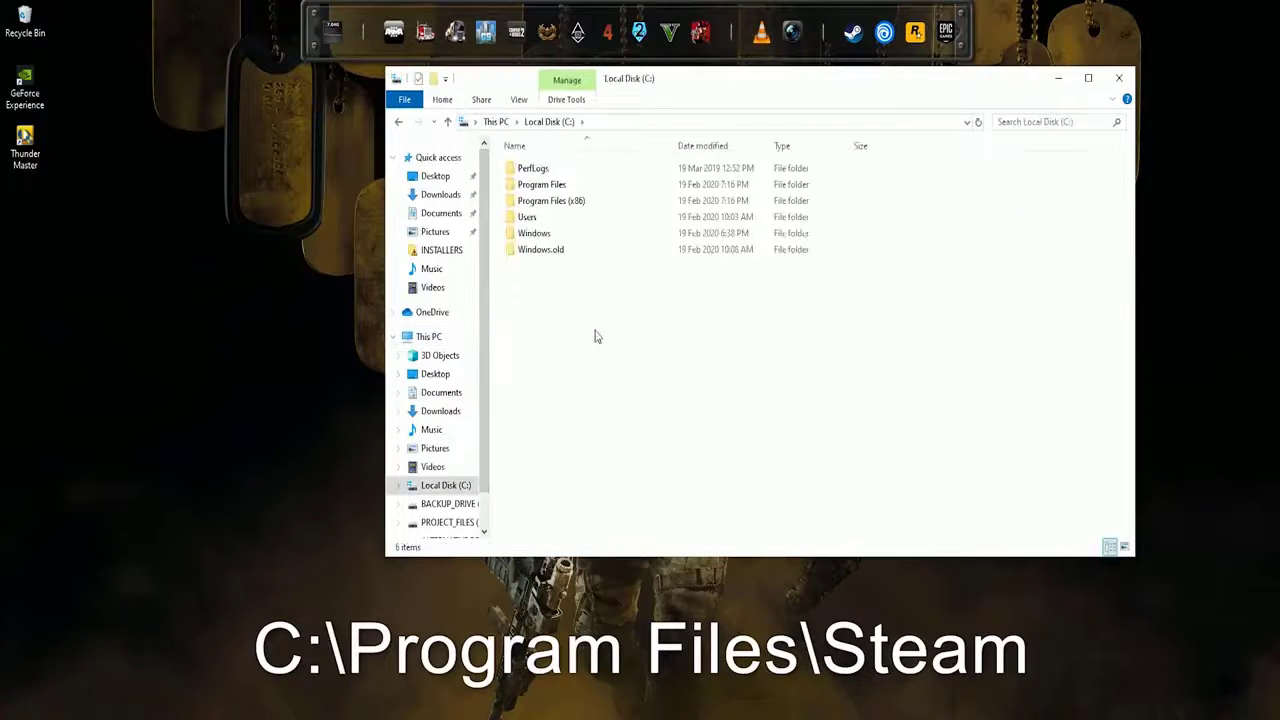
double_click(551, 200)
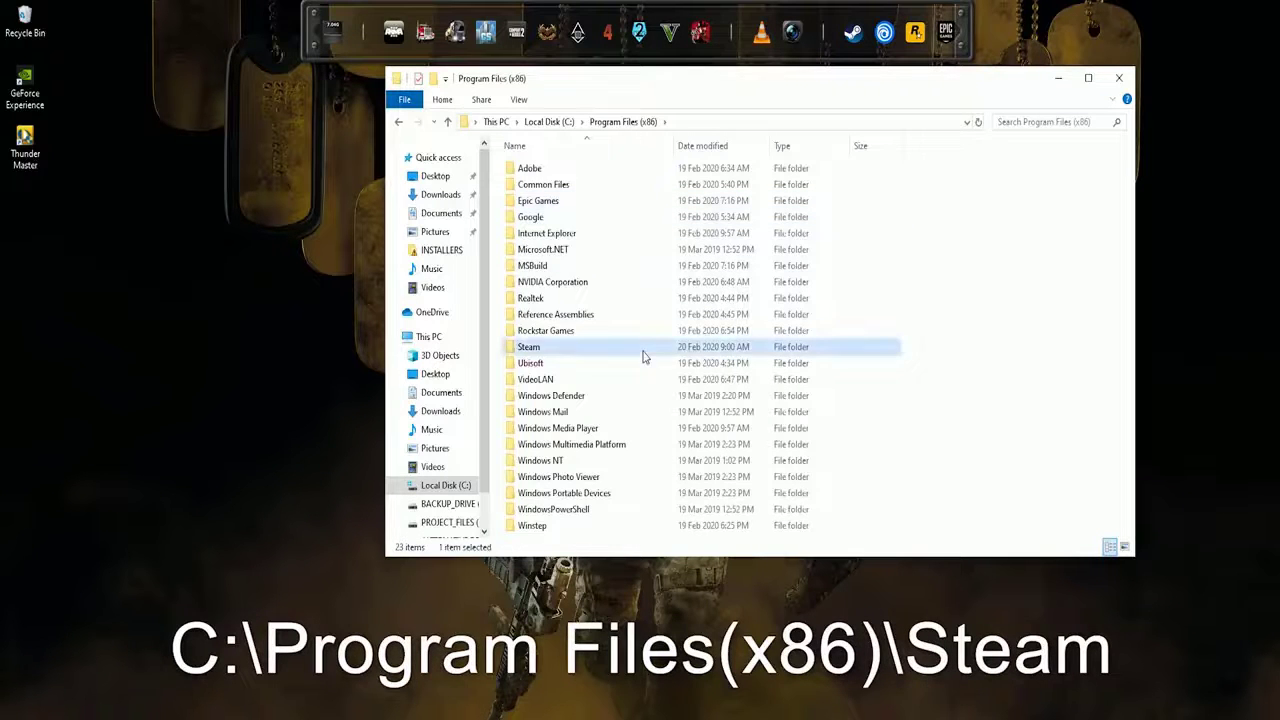
double_click(528, 346)
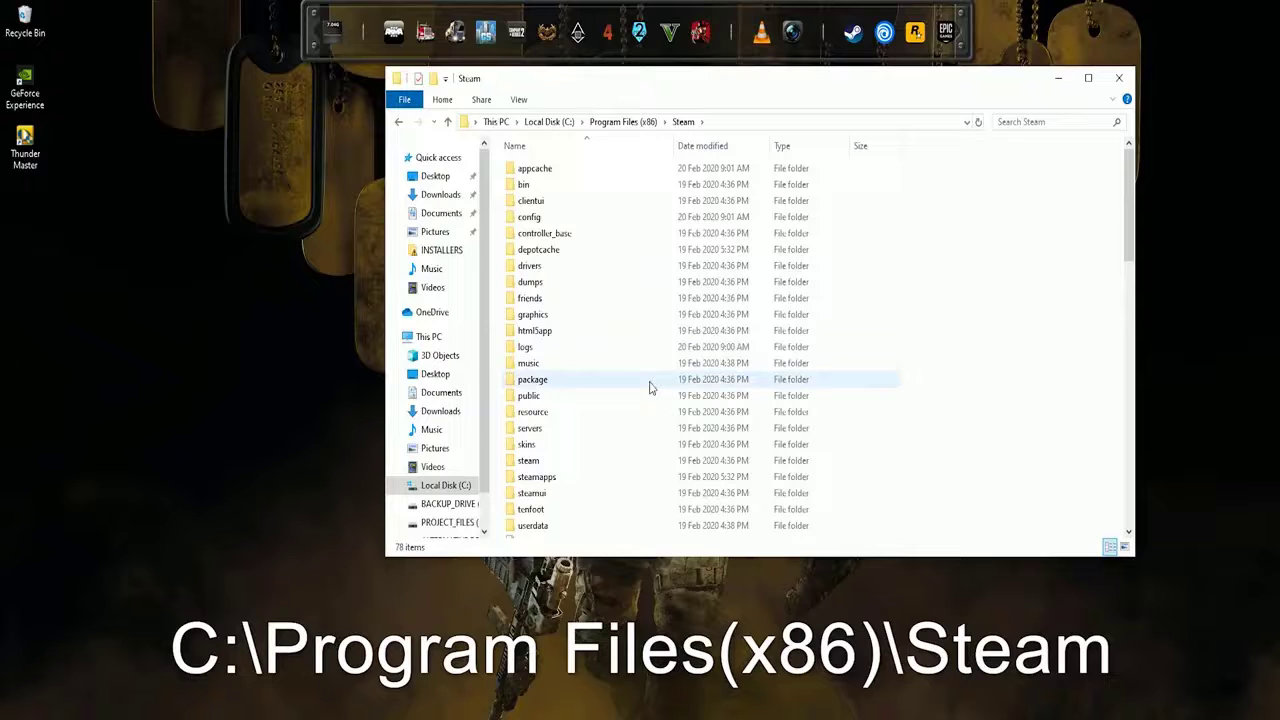
click(533, 379)
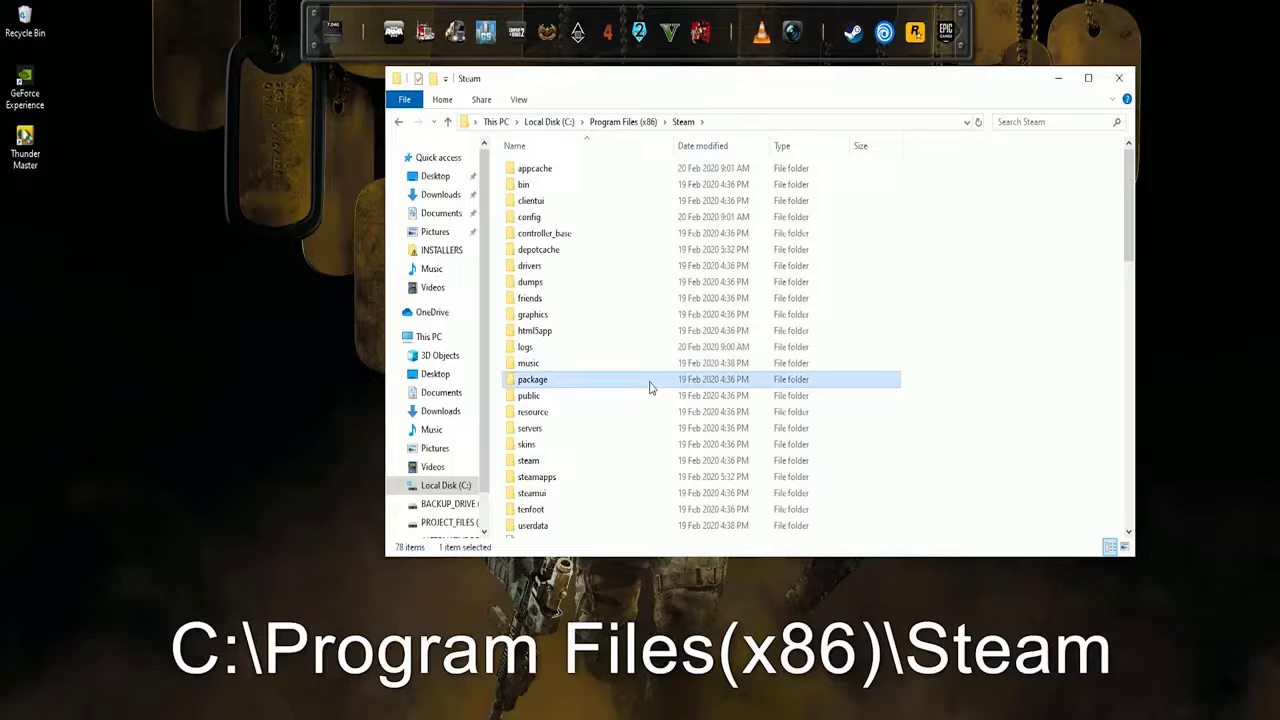
mouse_move(640, 385)
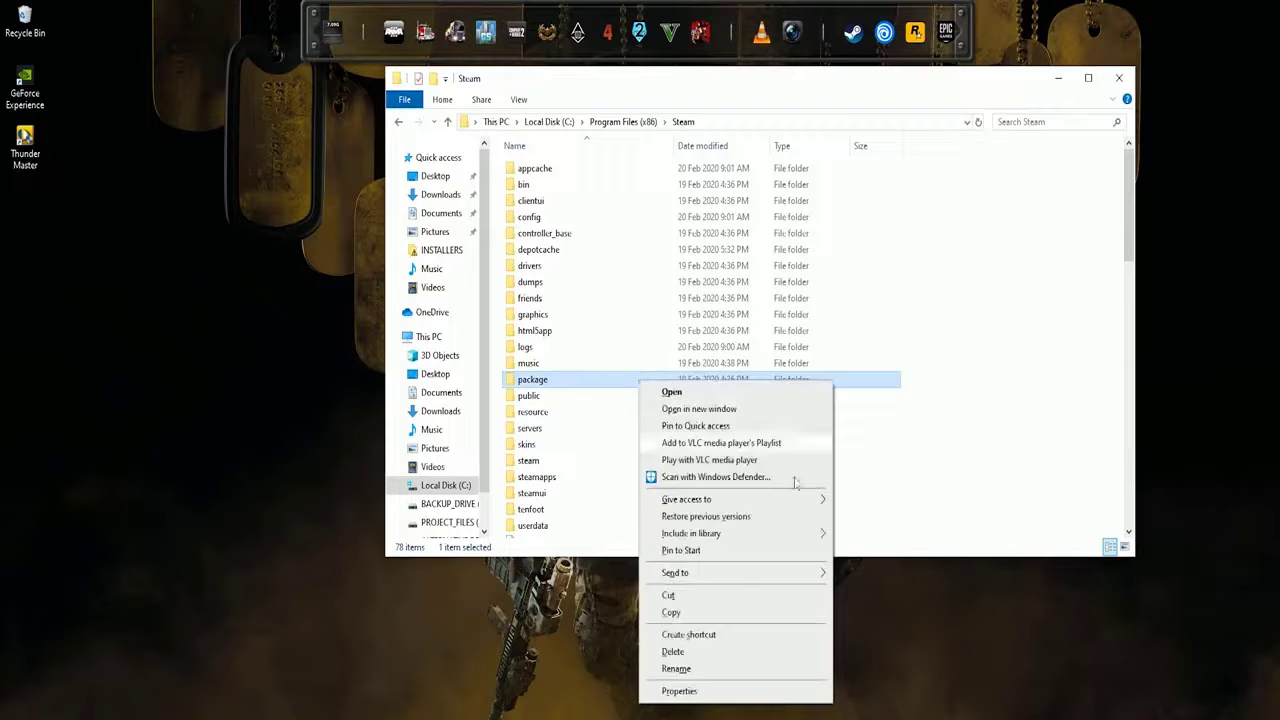
click(140, 352)
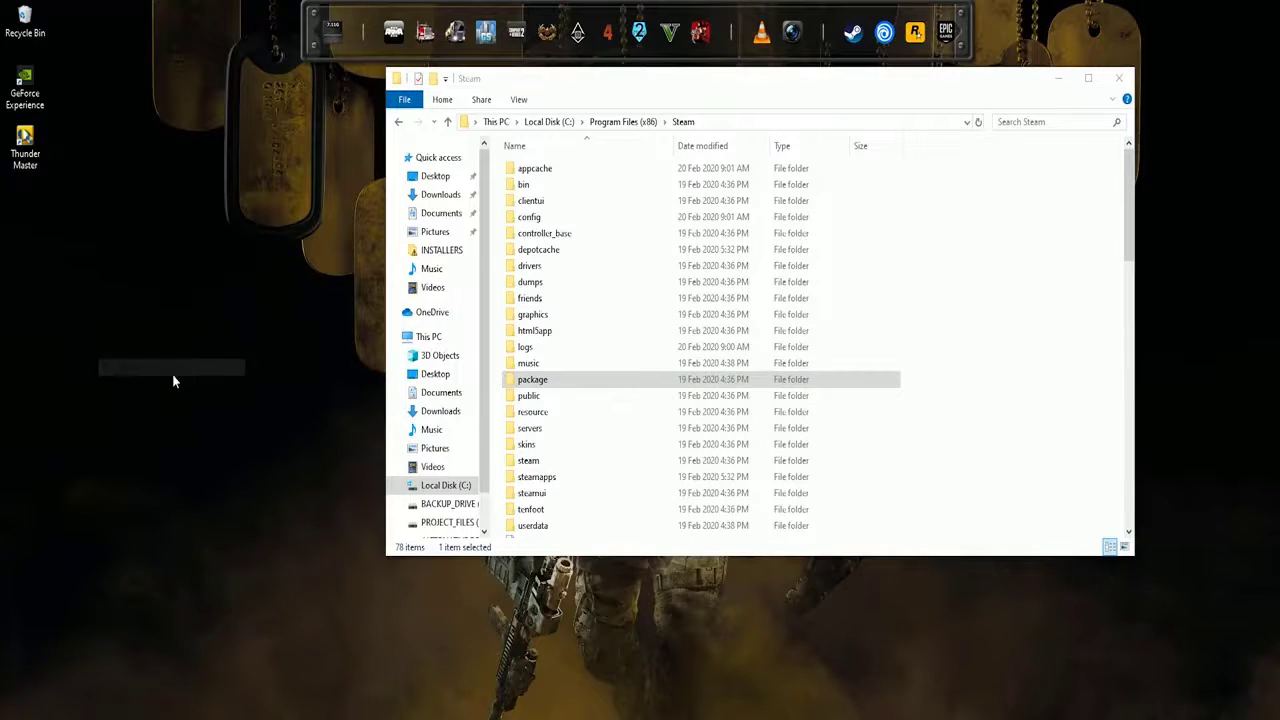
drag(533, 379, 75, 265)
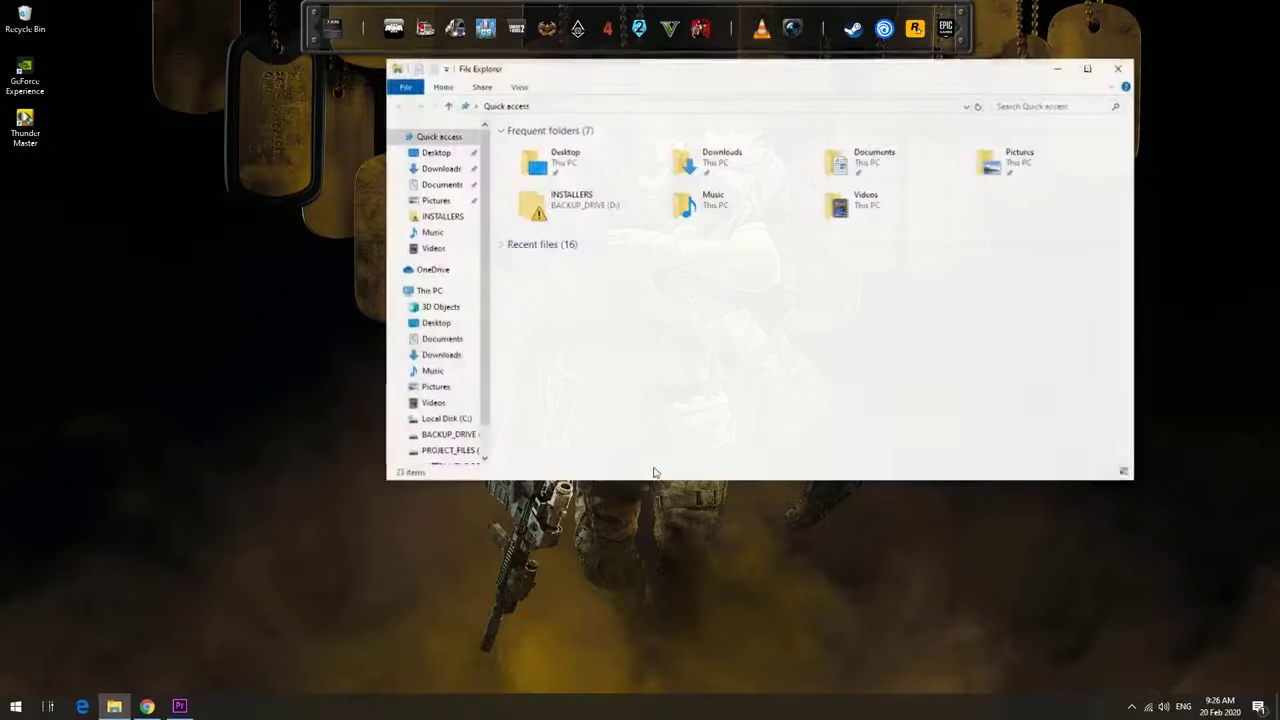
Step: Browse to the Steam folder in C:\Program Files (x86)
click(428, 291)
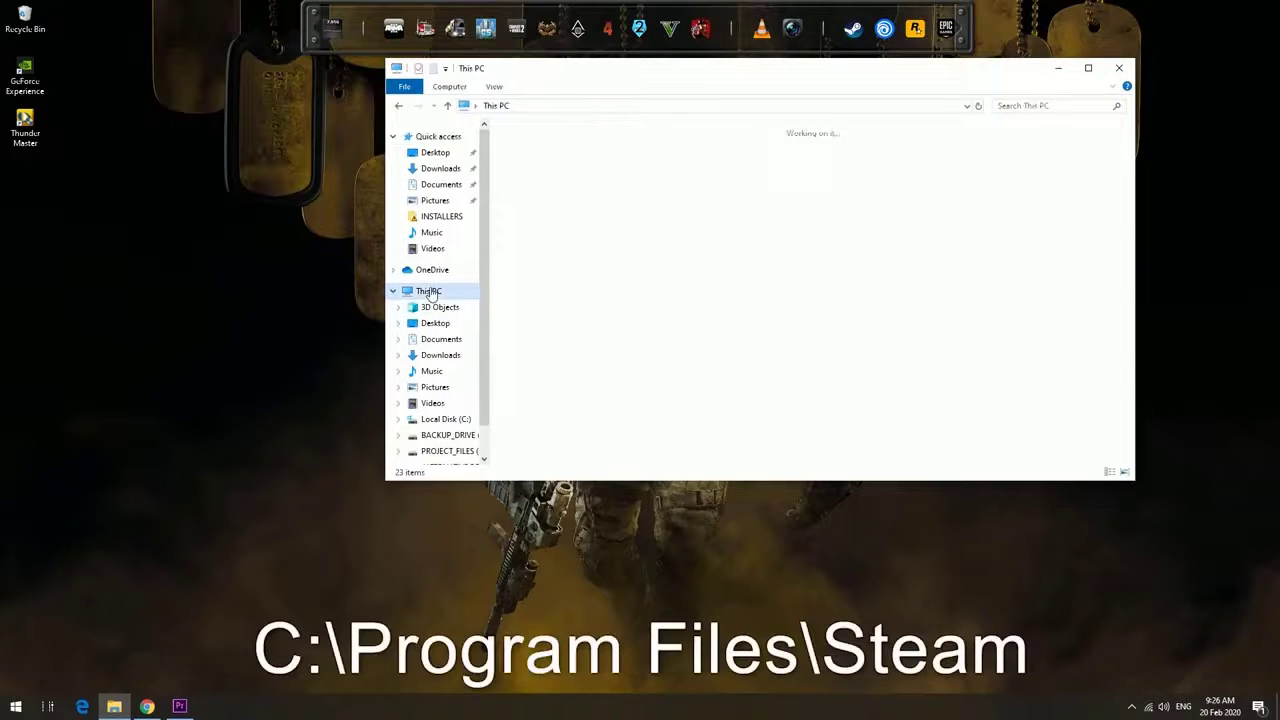
click(445, 419)
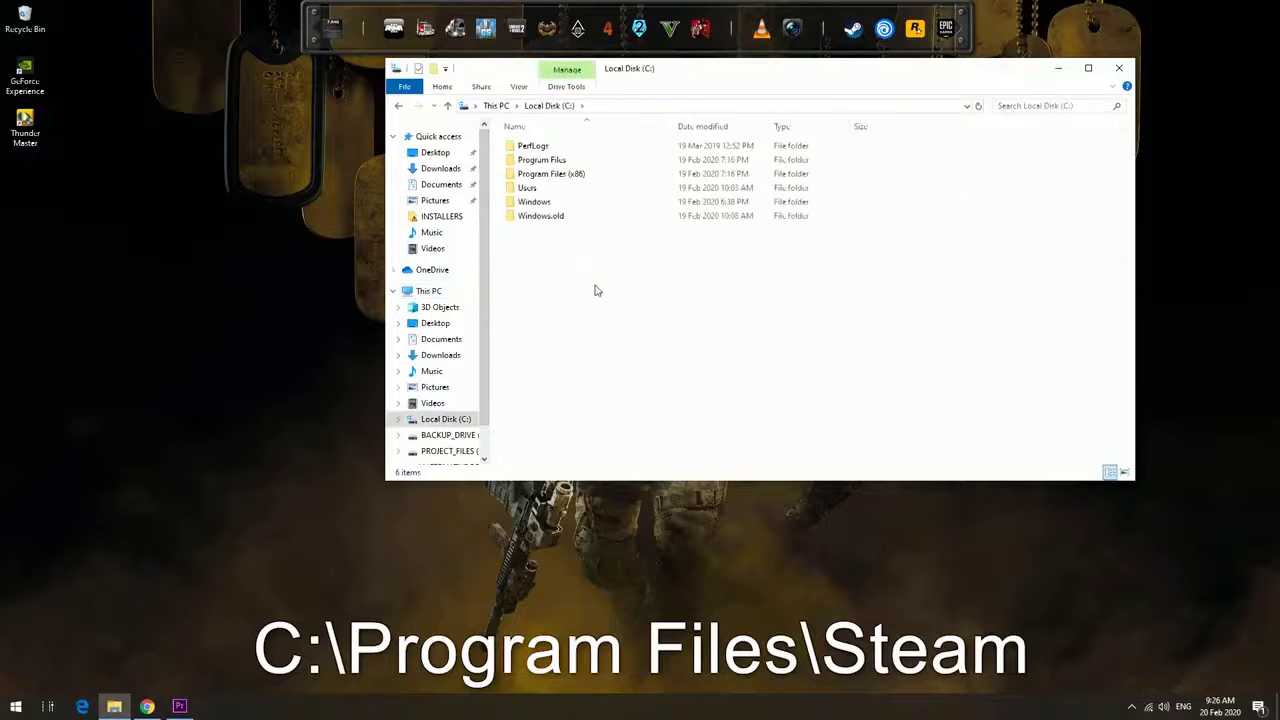
click(550, 173)
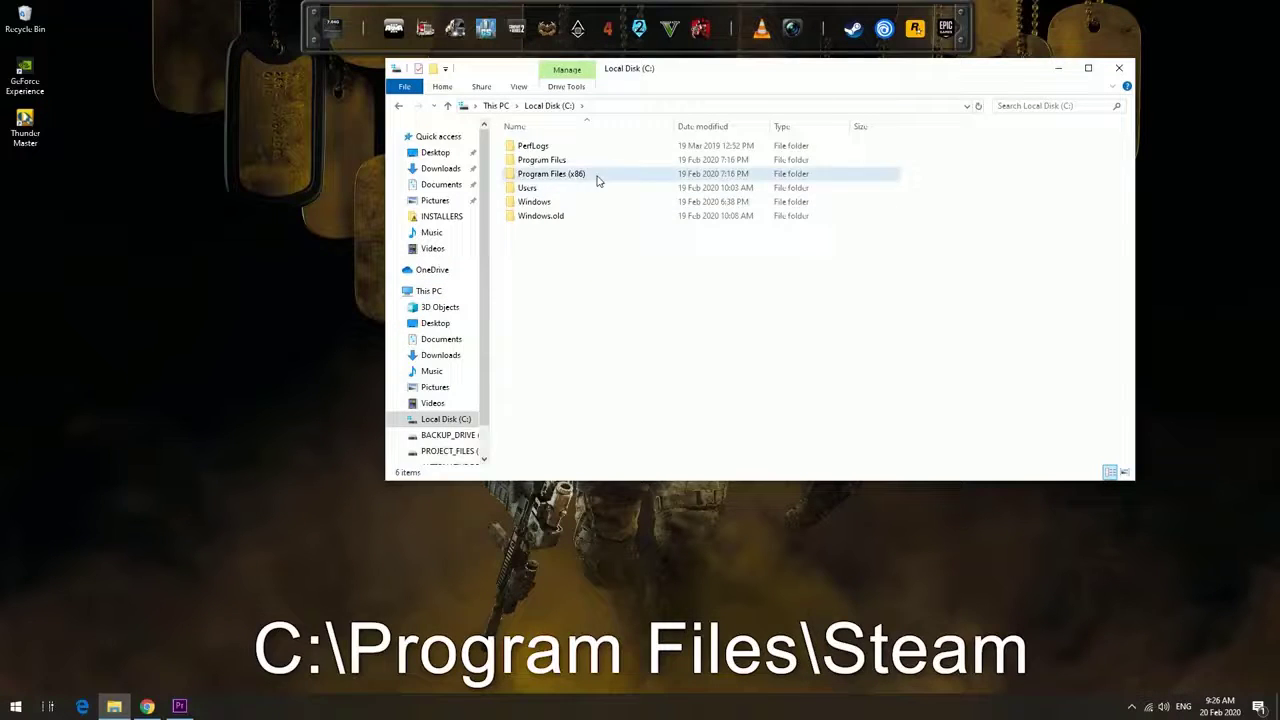
double_click(551, 173)
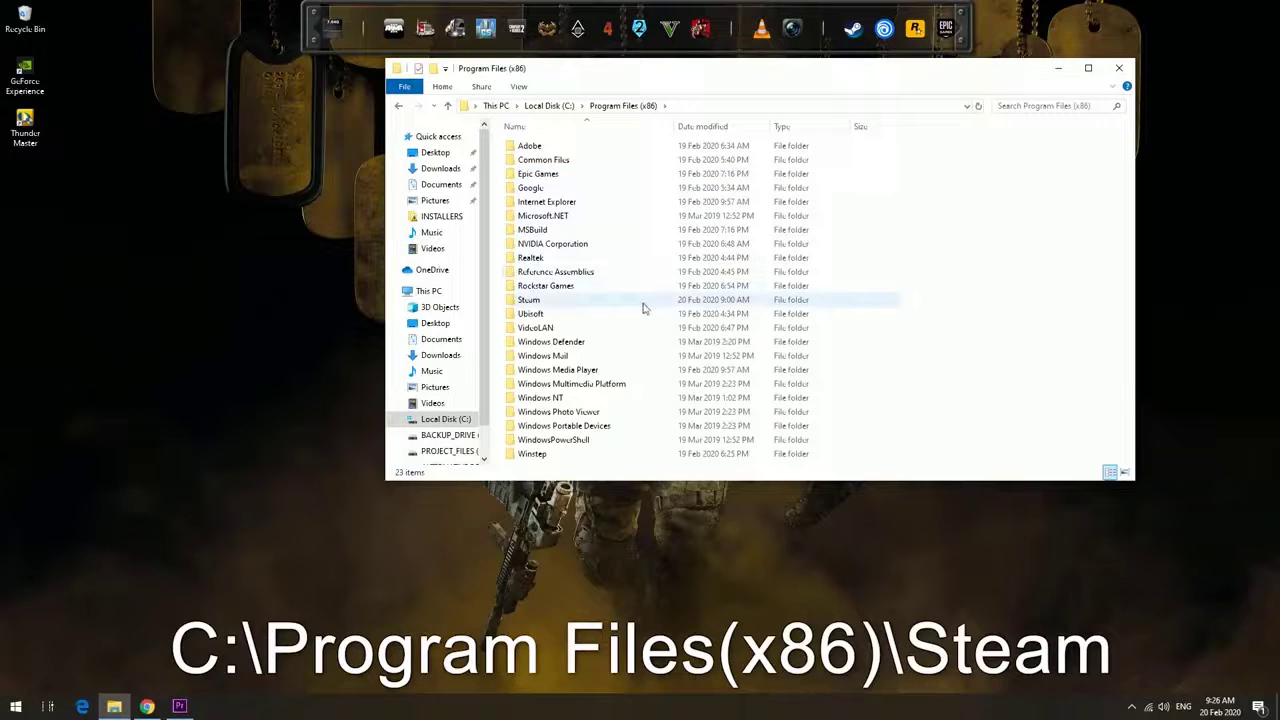
double_click(528, 299)
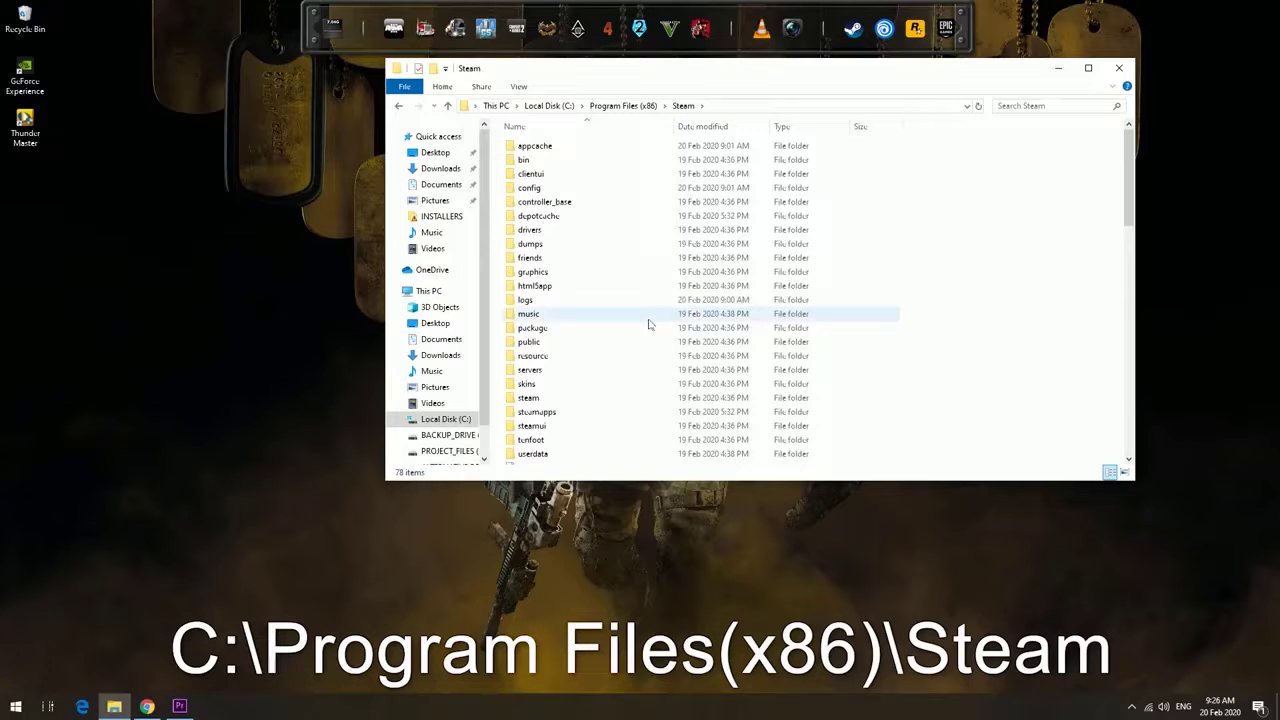
Step: Open the Properties dialog for Steam.exe
click(532, 327)
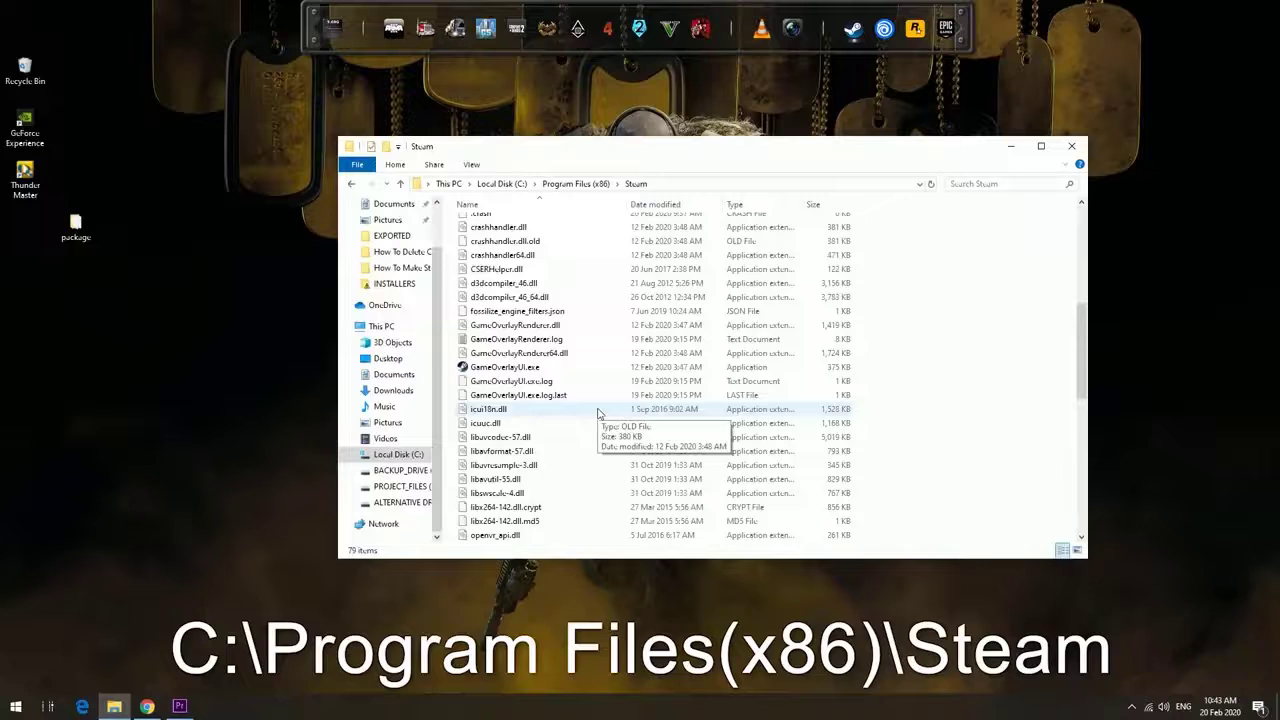
scroll(down, 3)
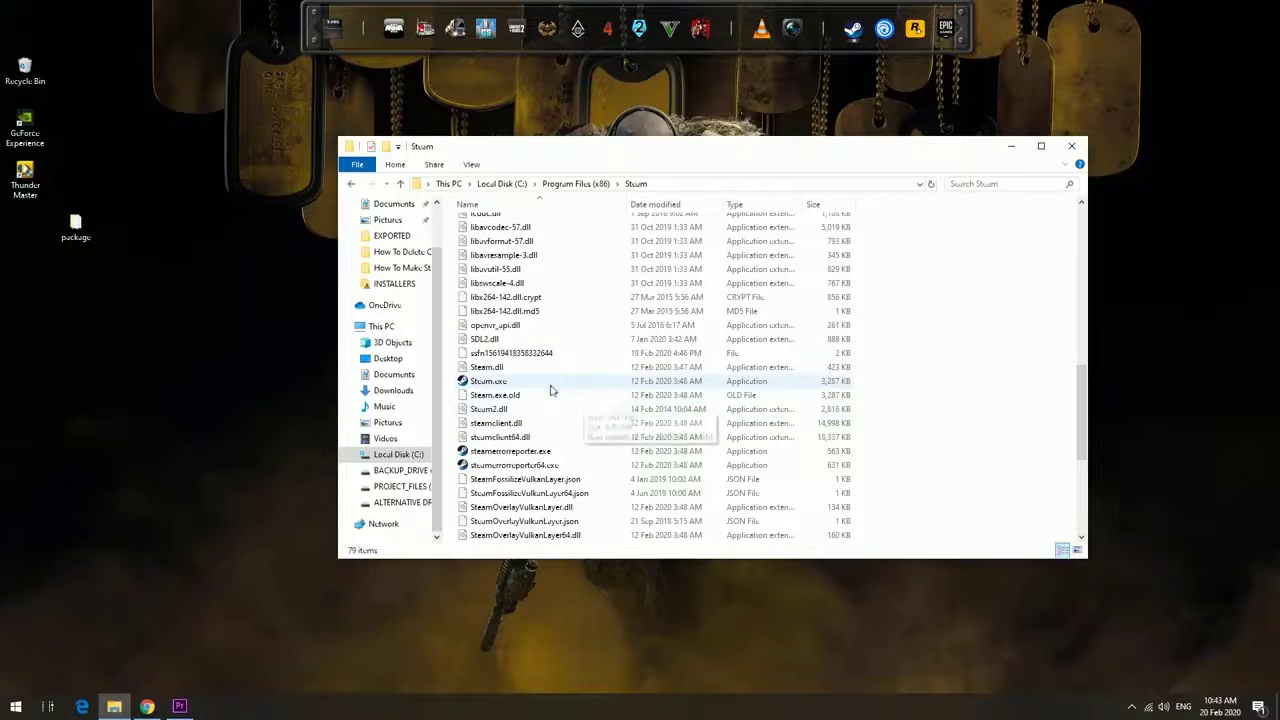
click(489, 381)
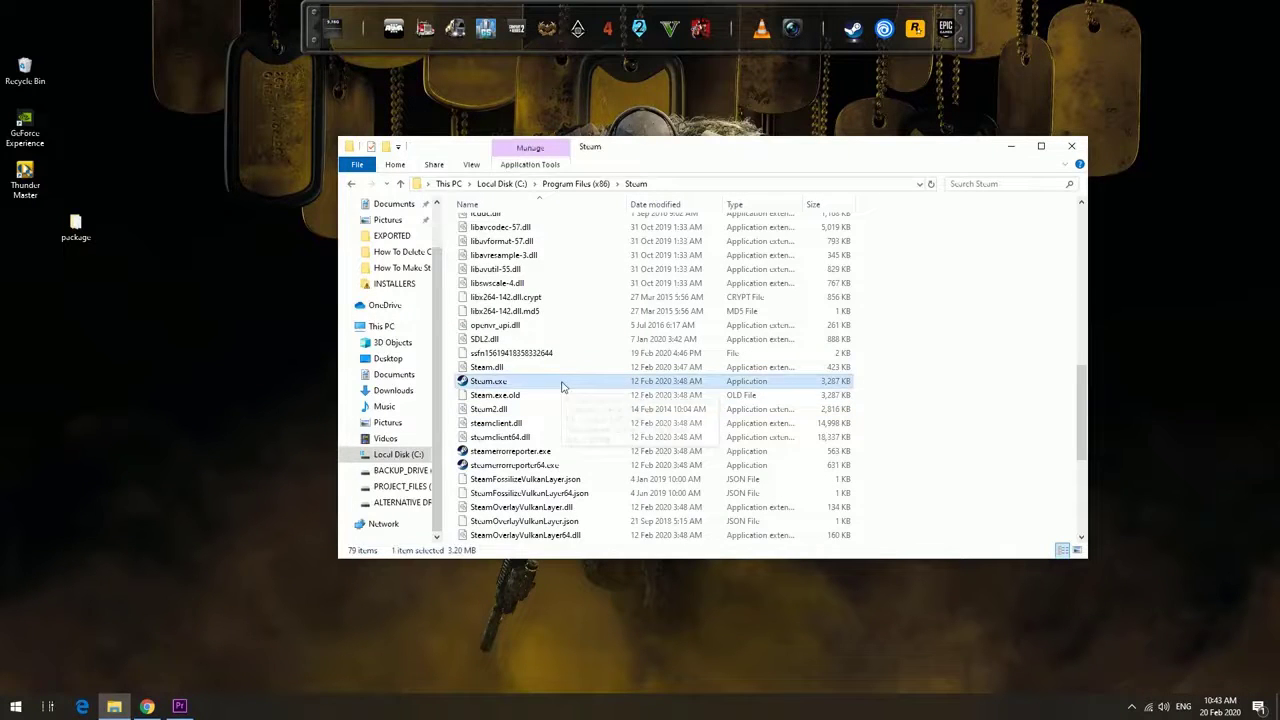
right_click(489, 381)
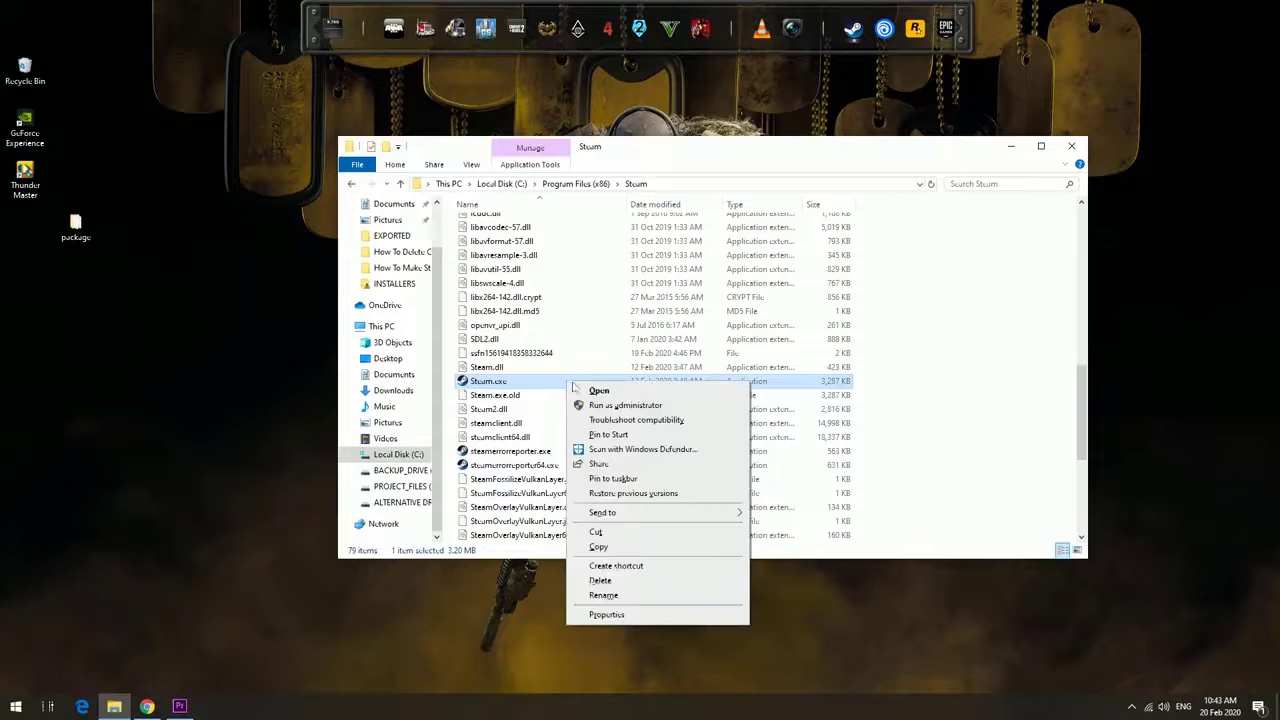
mouse_move(607, 614)
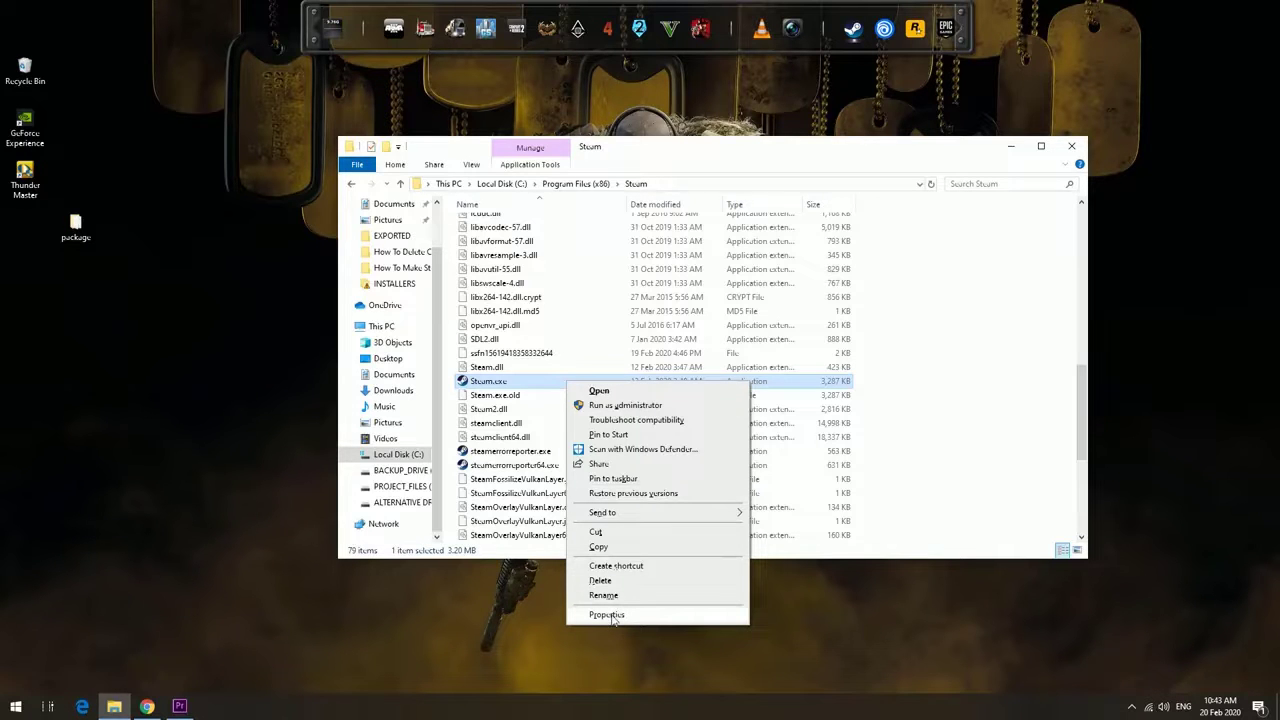
click(607, 614)
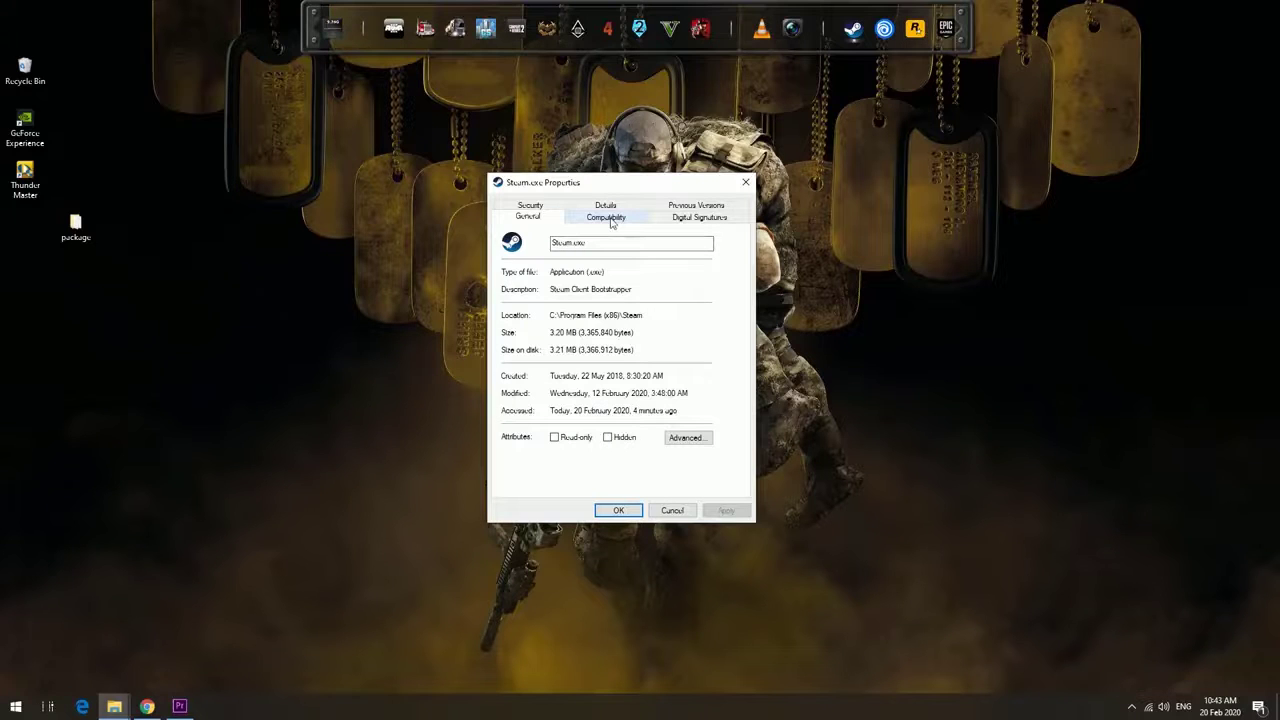
Step: Set Steam.exe to always run as administrator under Compatibility, apply, and close
click(605, 216)
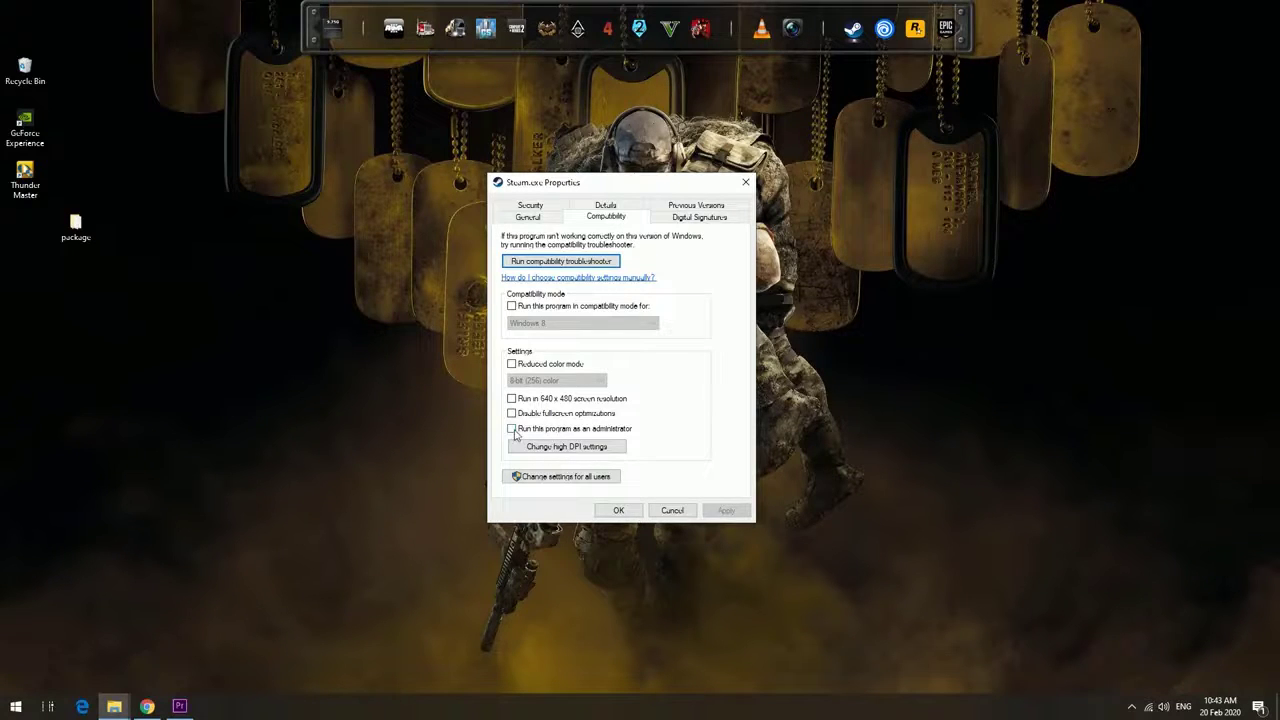
click(512, 428)
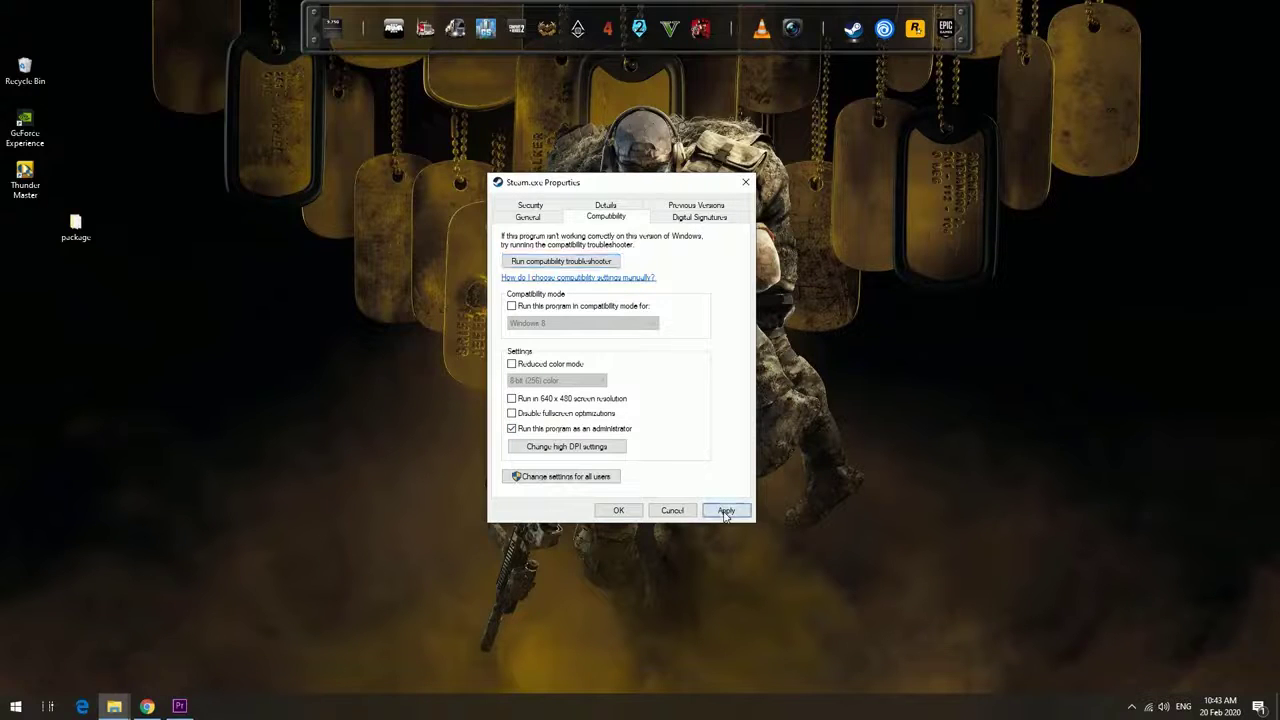
click(726, 510)
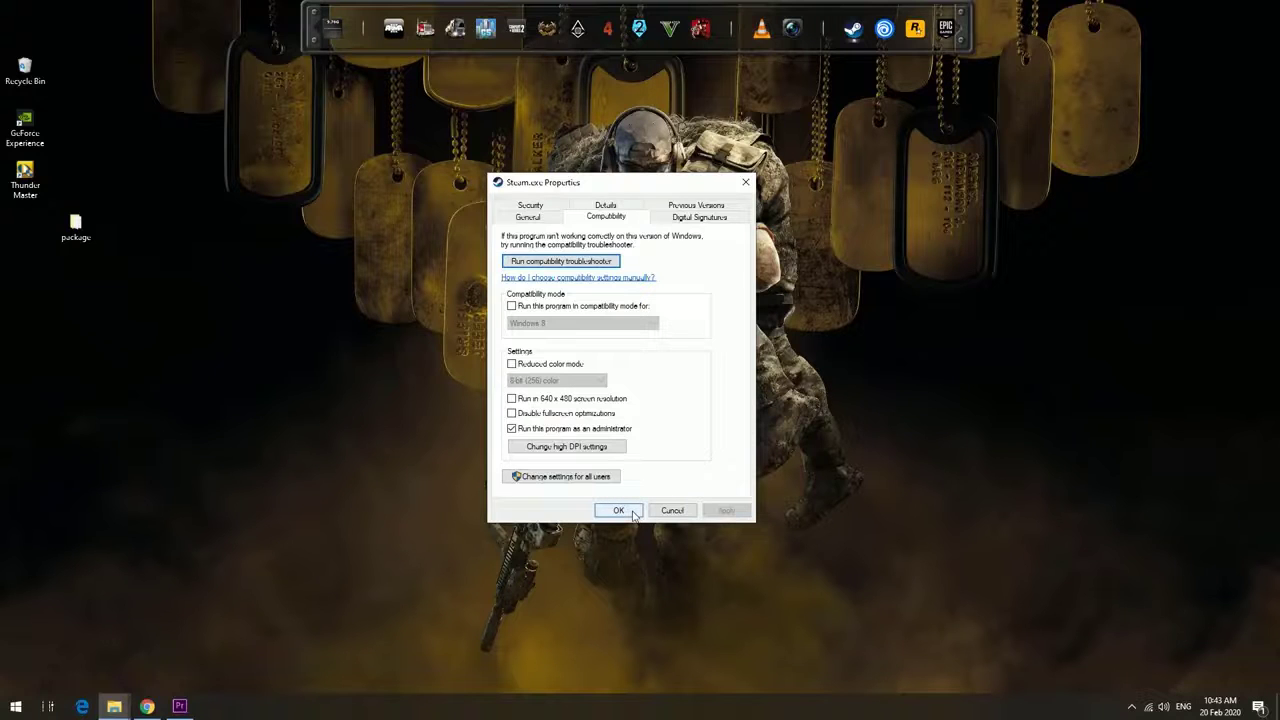
click(618, 510)
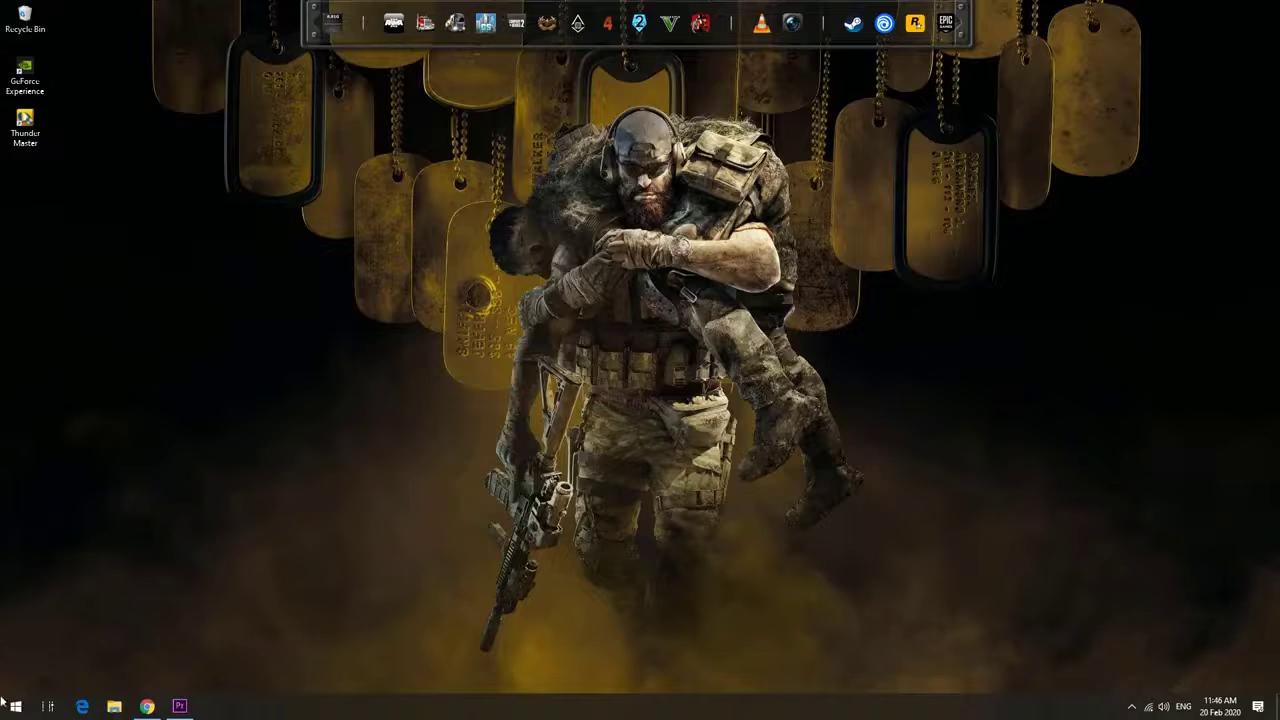
Step: Search the Start menu for notepad
click(15, 706)
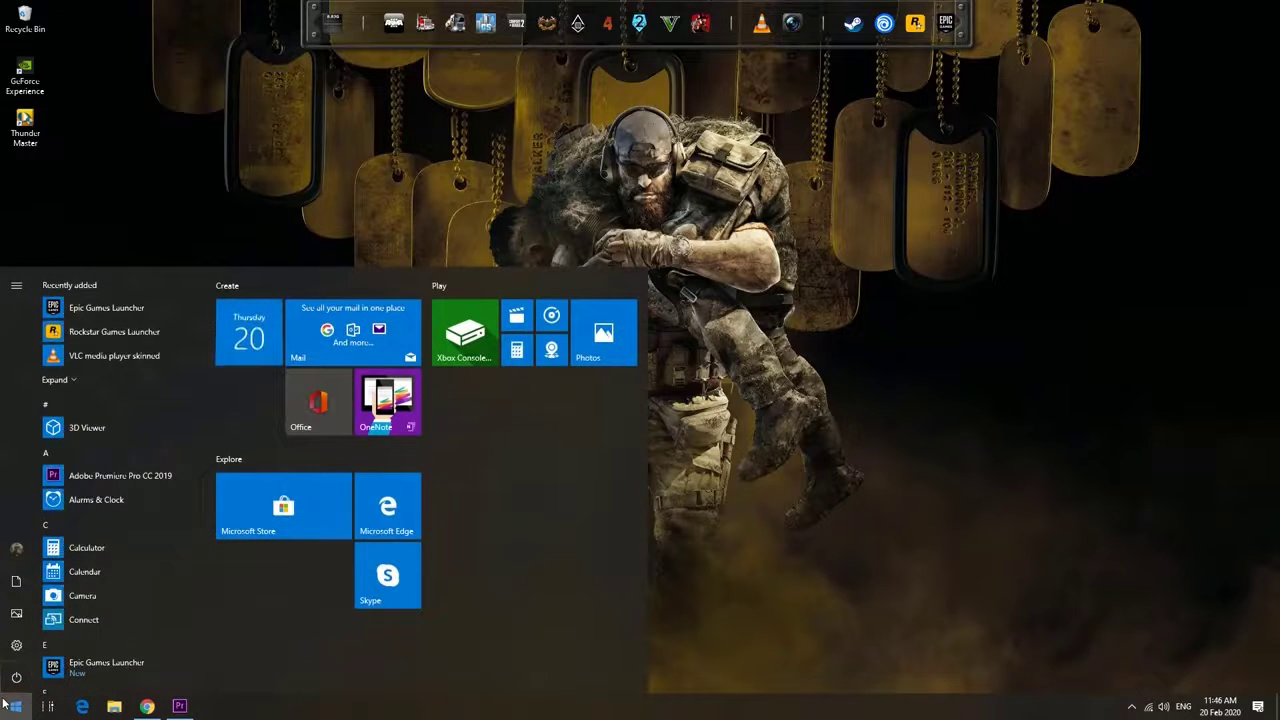
text(notepad)
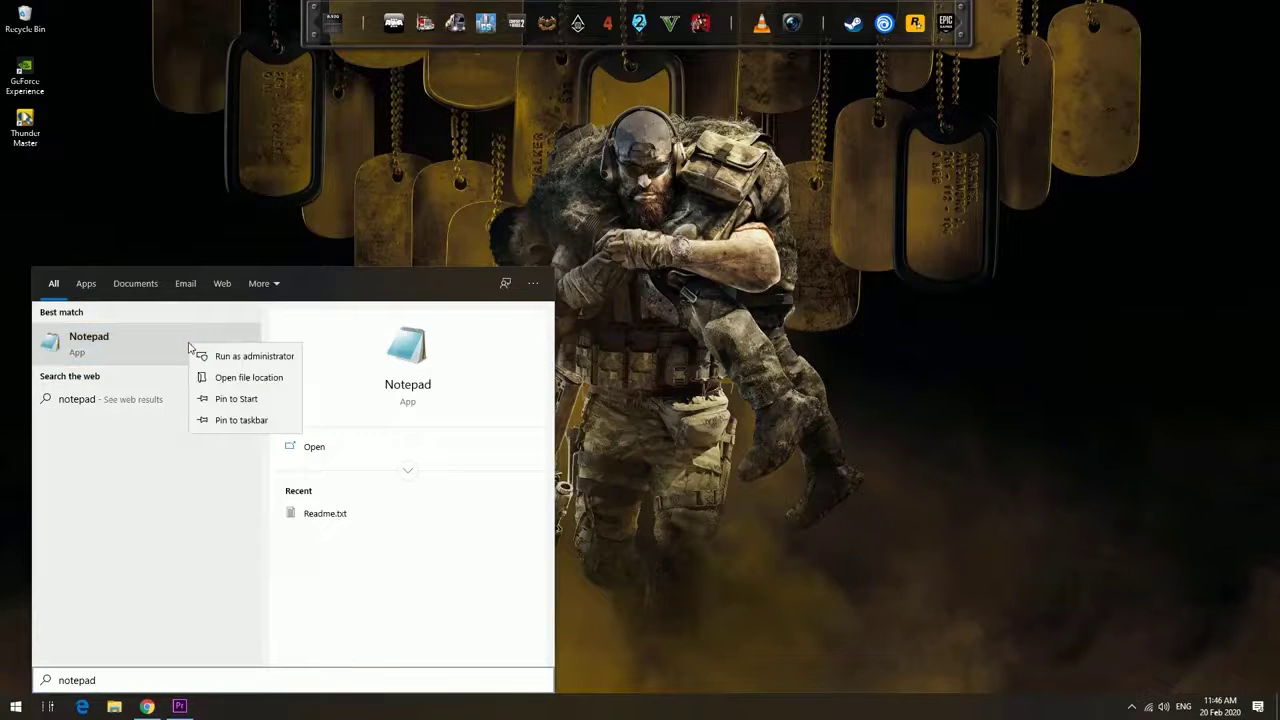
mouse_move(254, 356)
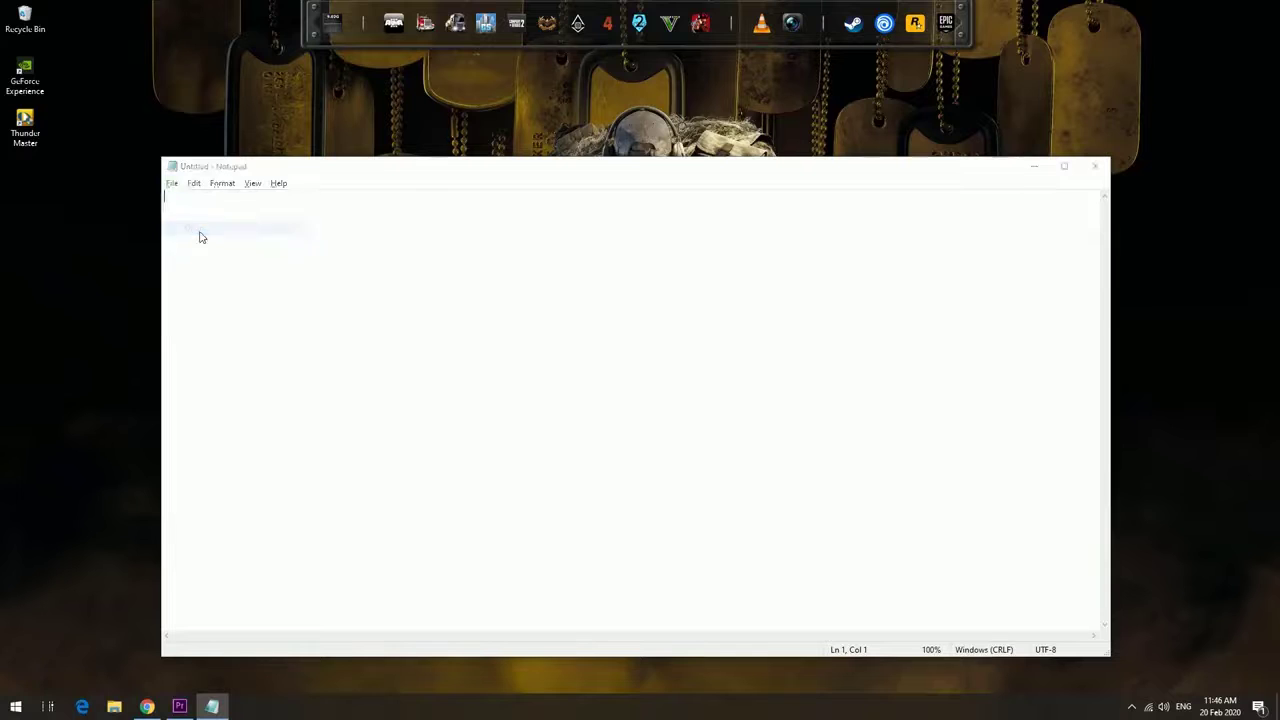
Step: Open the hosts file from System32\drivers\etc, with the file filter set to All Files
click(172, 183)
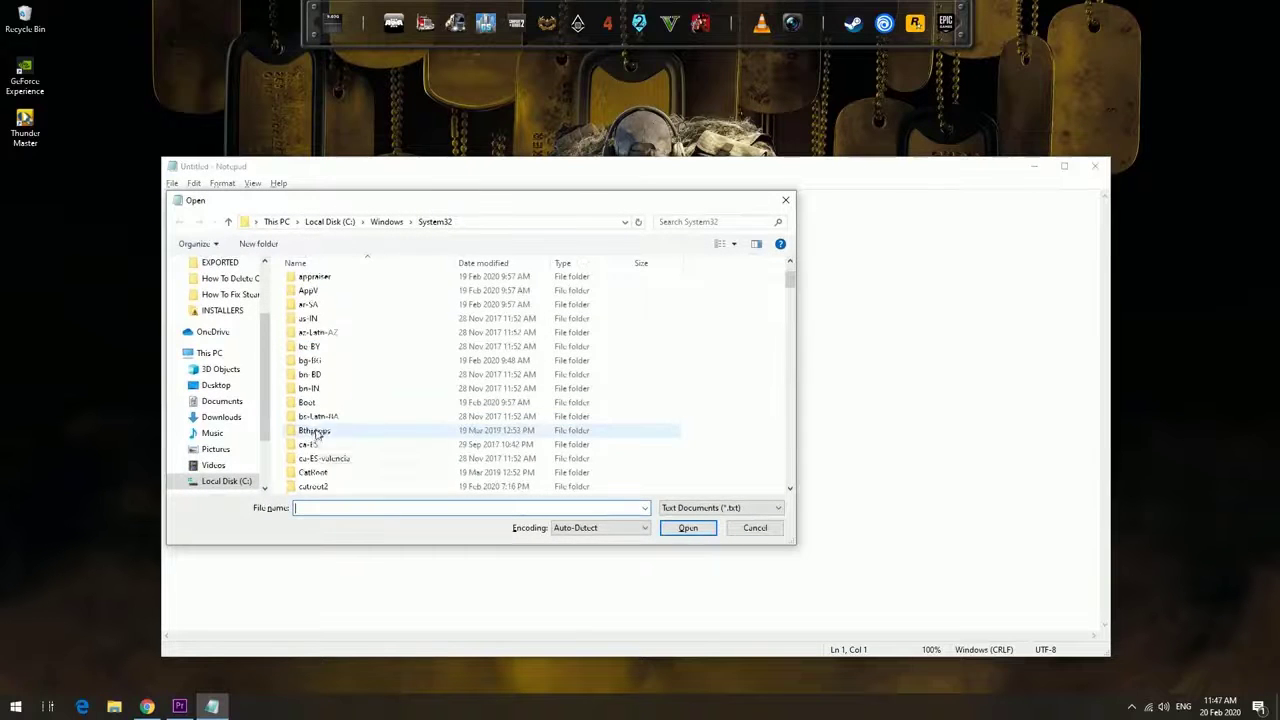
scroll(down, 3)
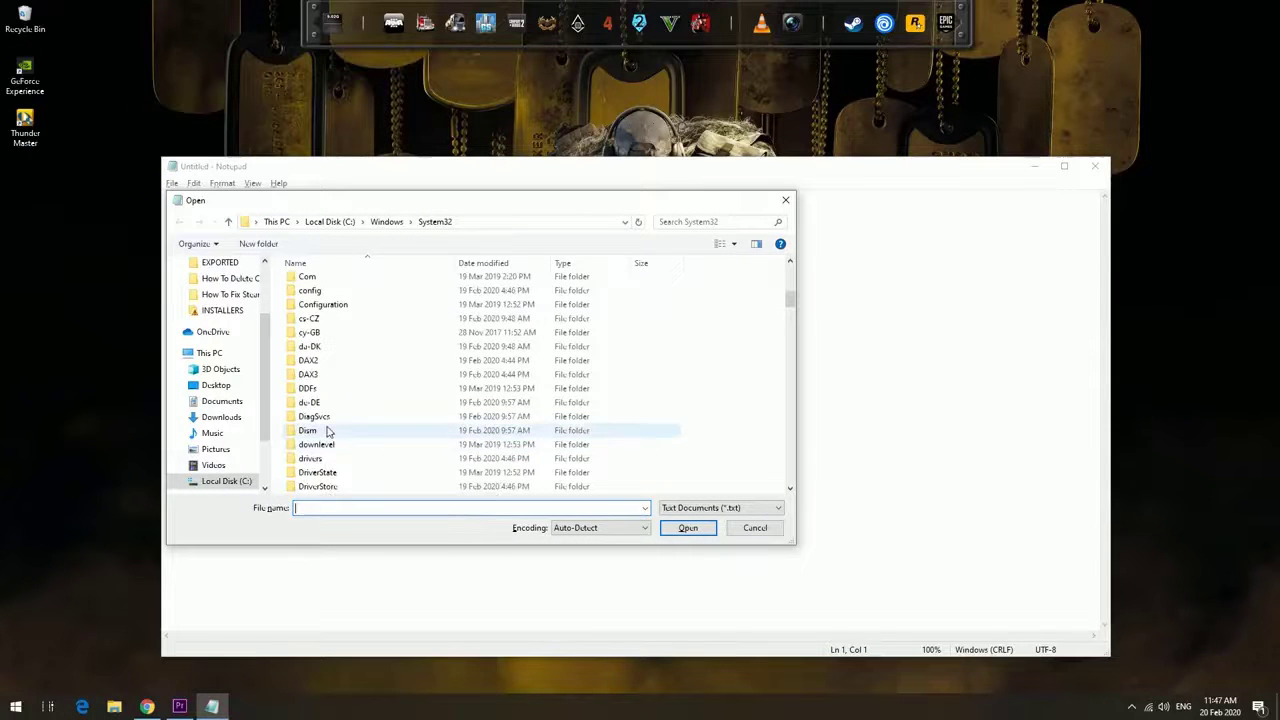
double_click(310, 458)
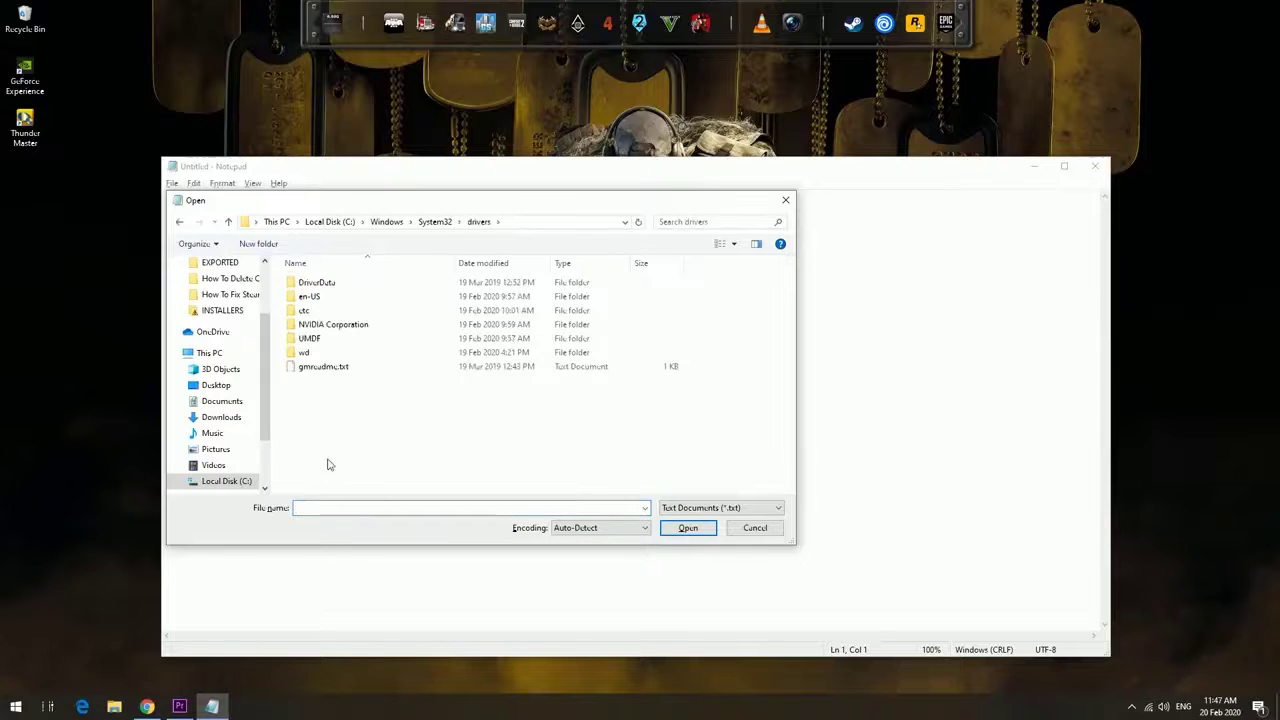
click(320, 310)
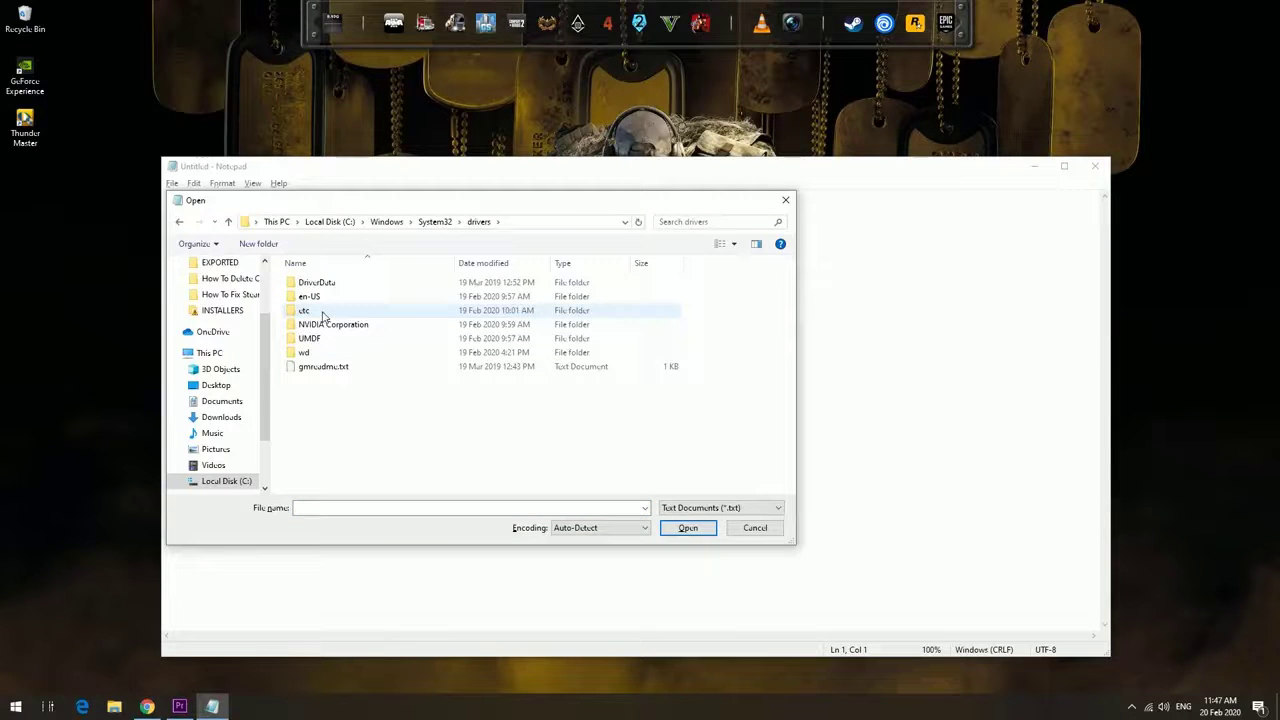
double_click(305, 310)
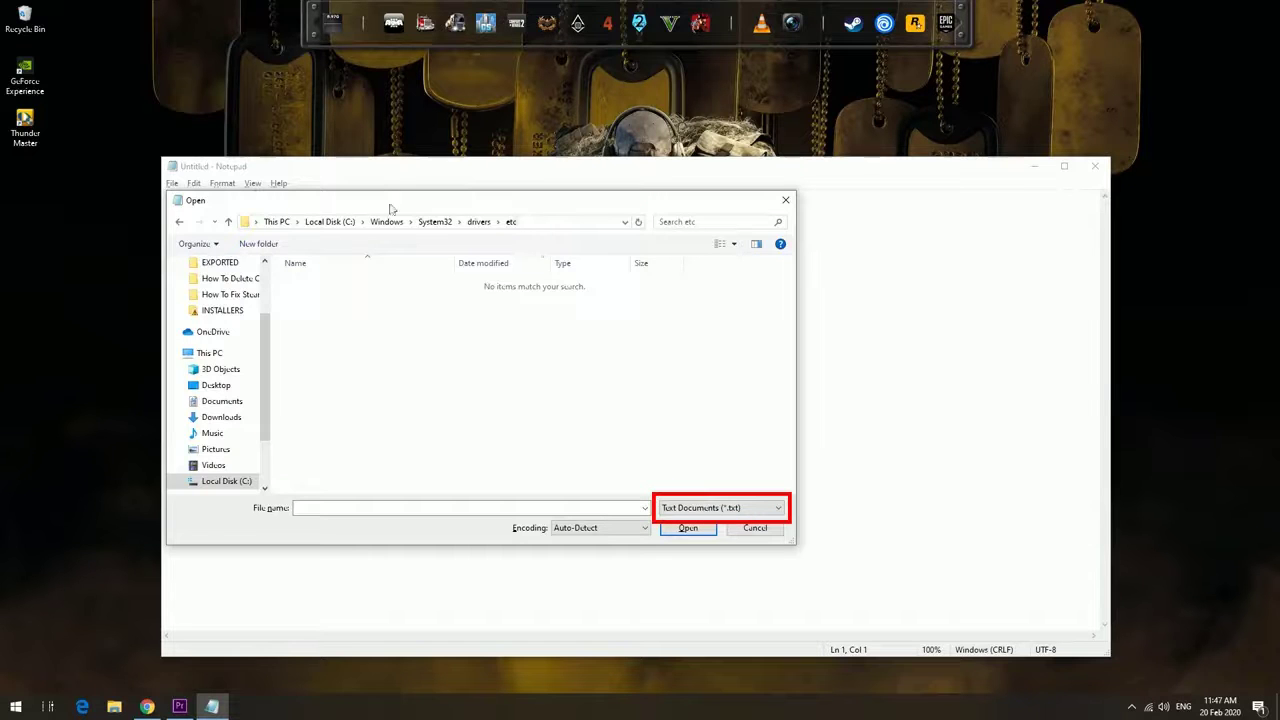
click(778, 508)
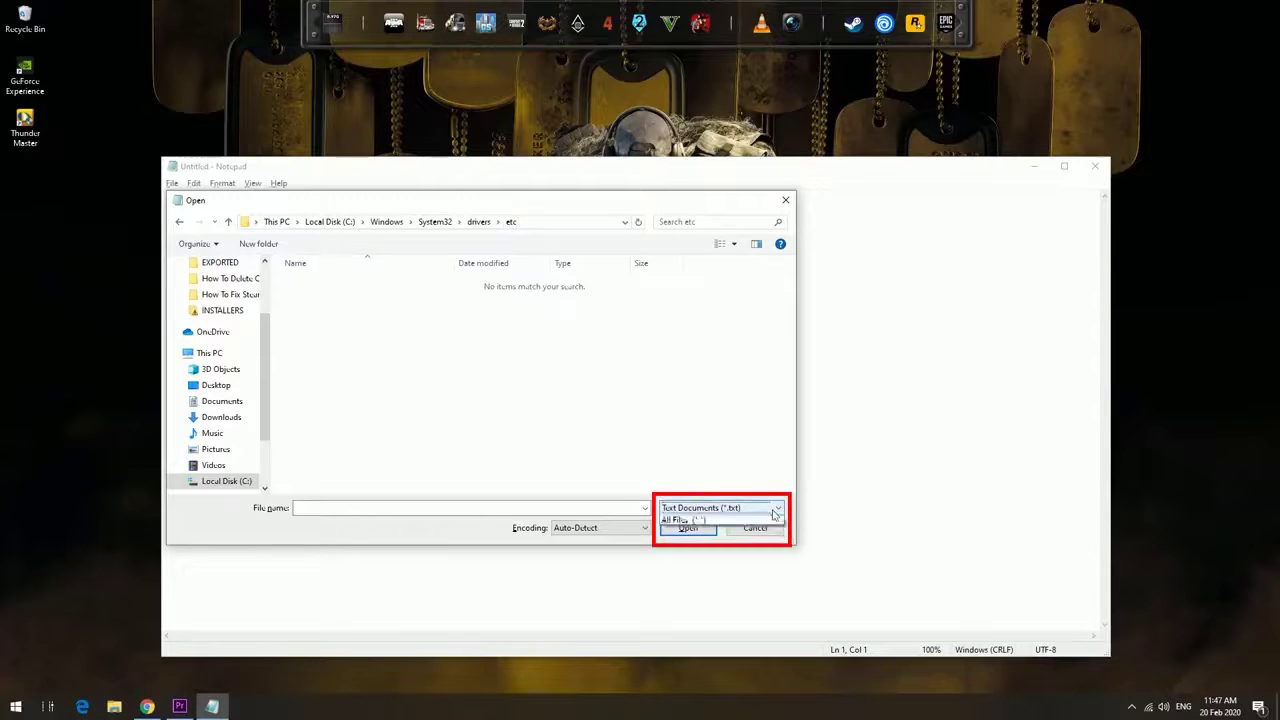
click(683, 519)
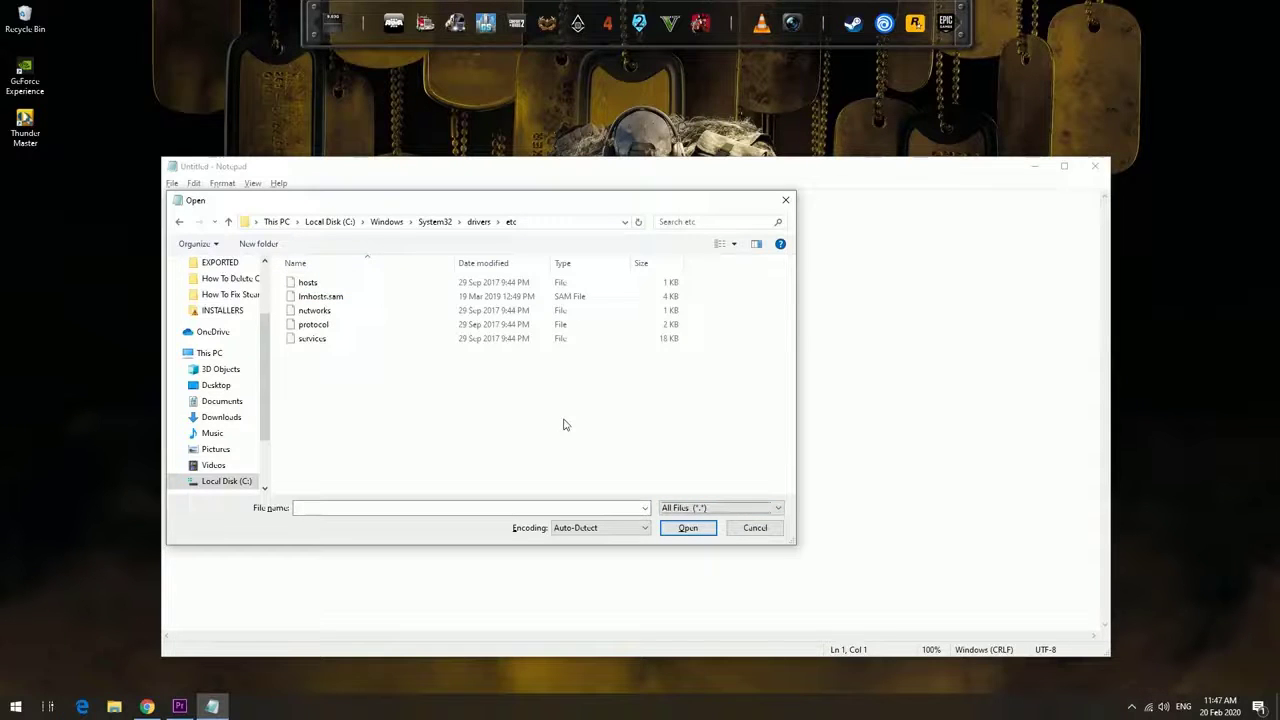
click(308, 282)
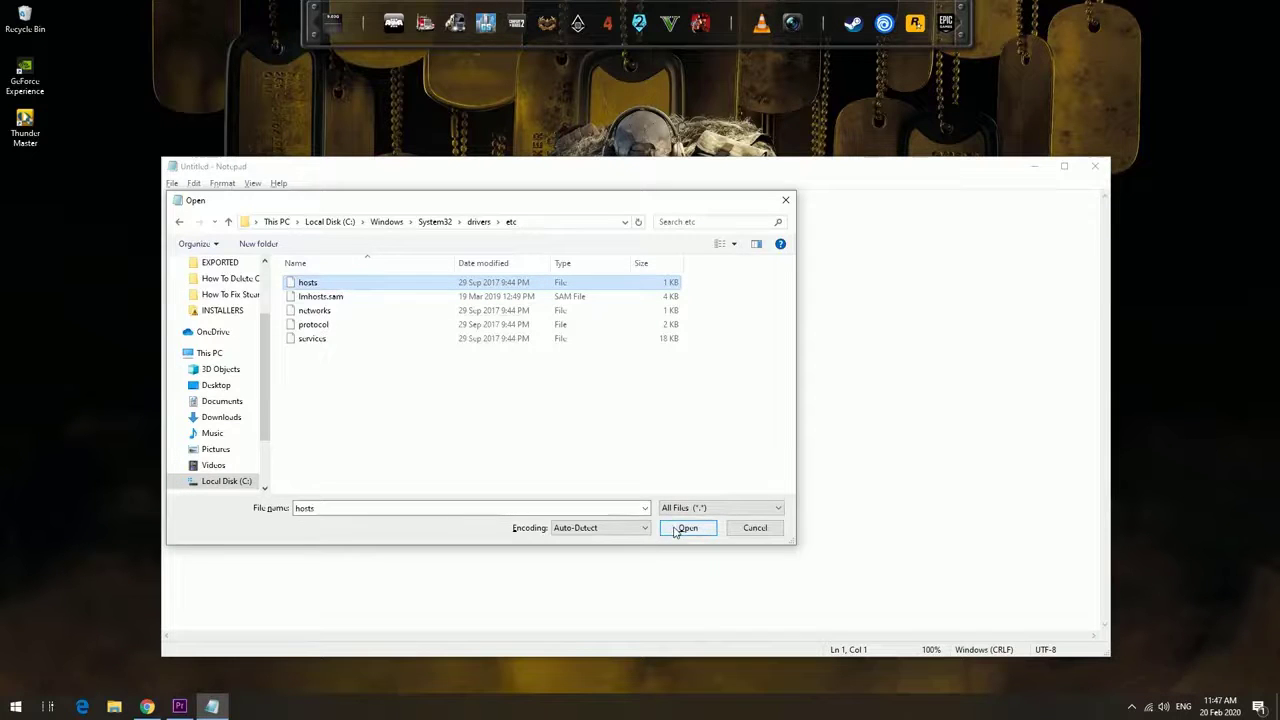
click(687, 528)
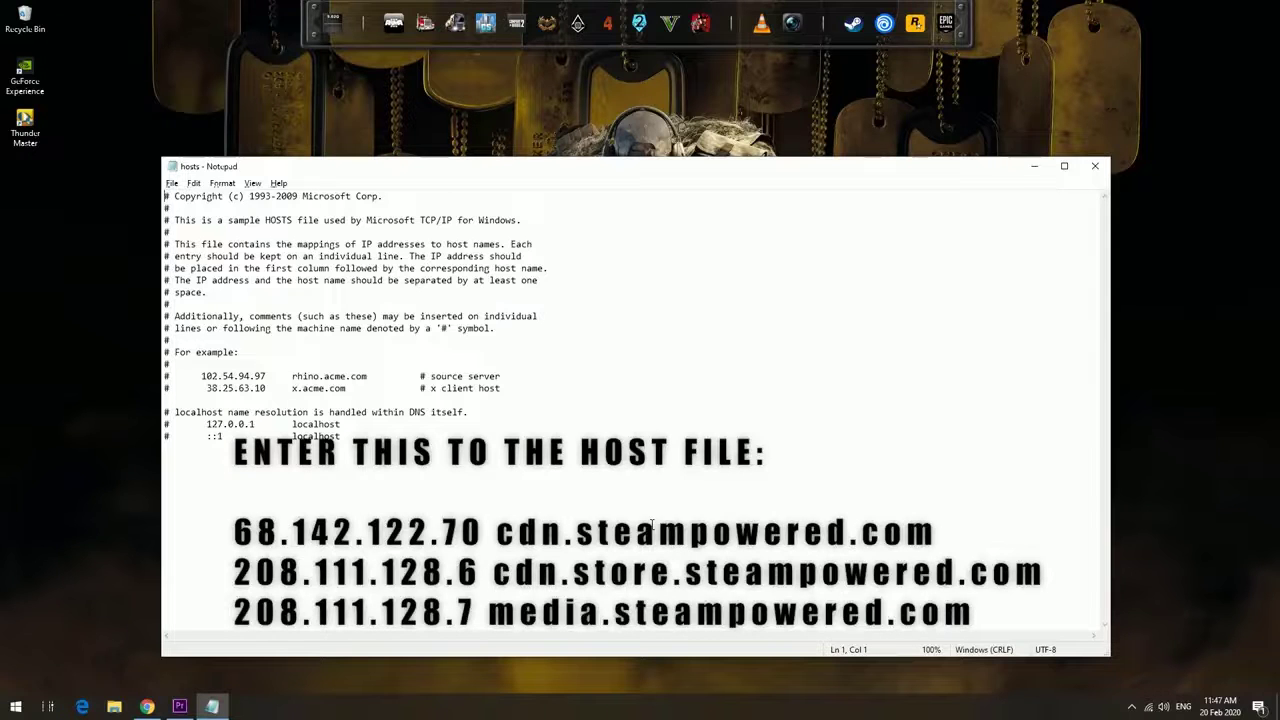
mouse_move(686, 510)
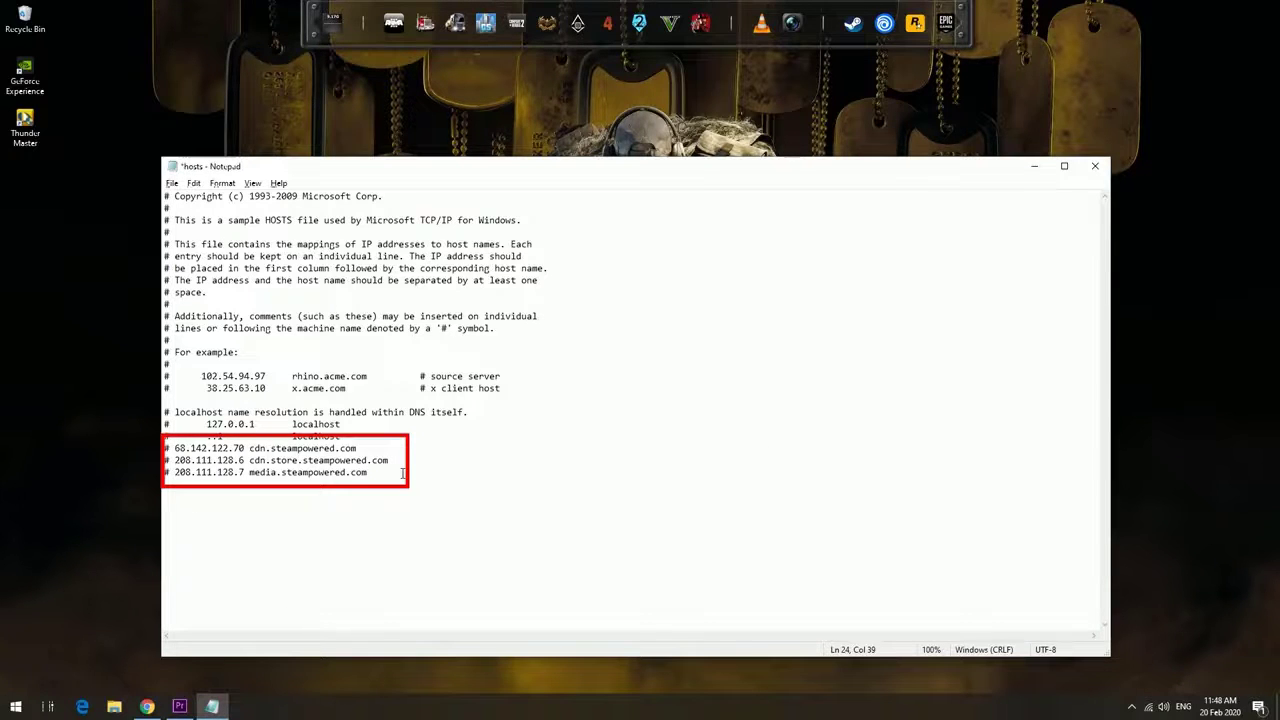
Step: Save the hosts file with the three added steampowered.com entries
click(400, 473)
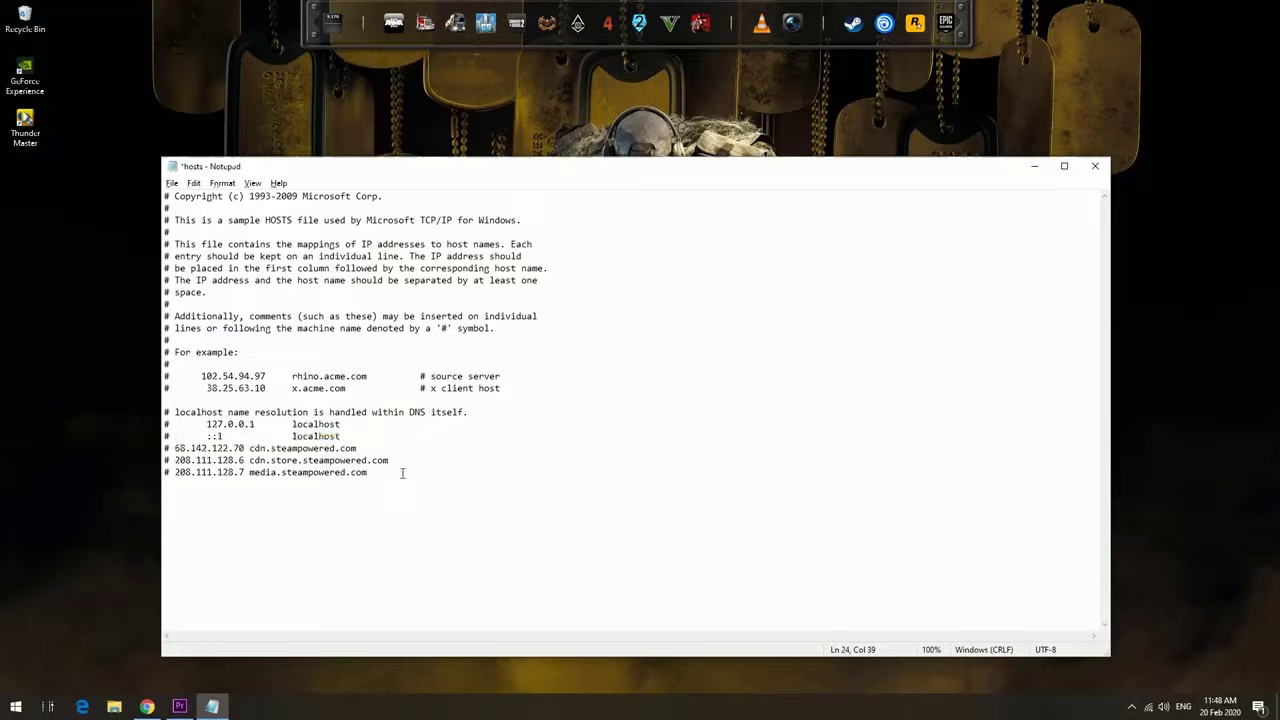
click(172, 183)
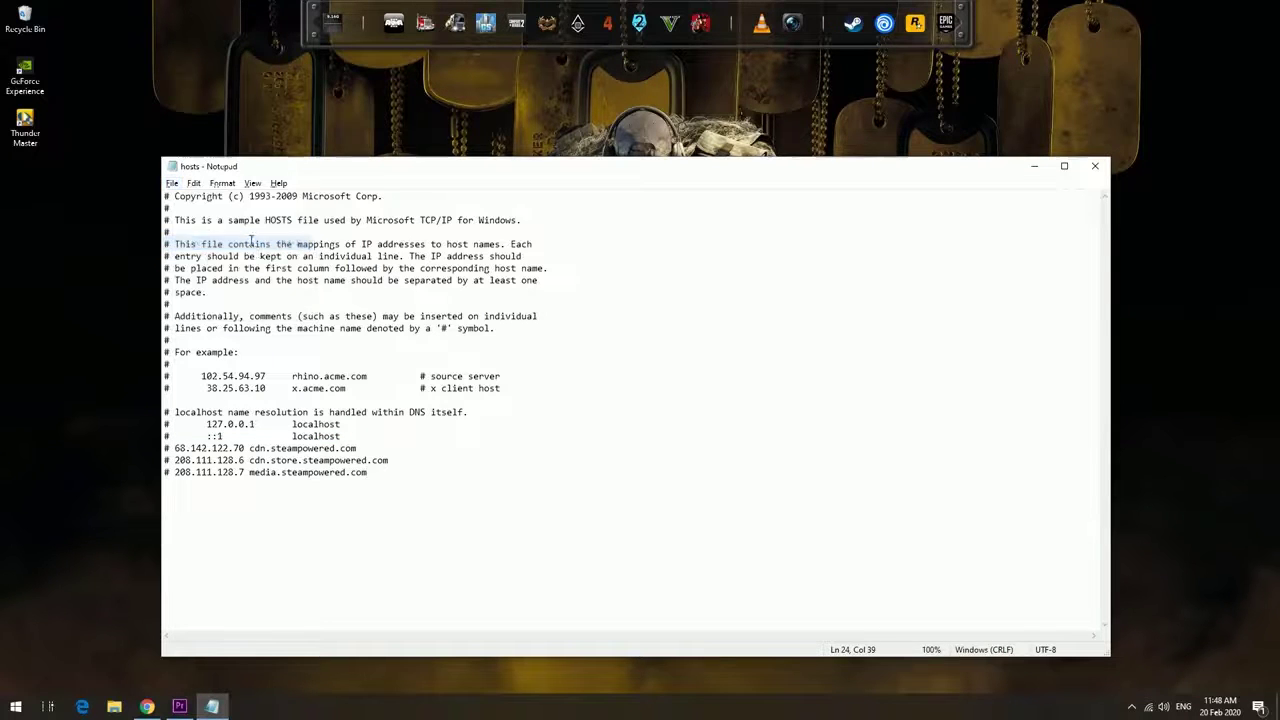
key(win+r)
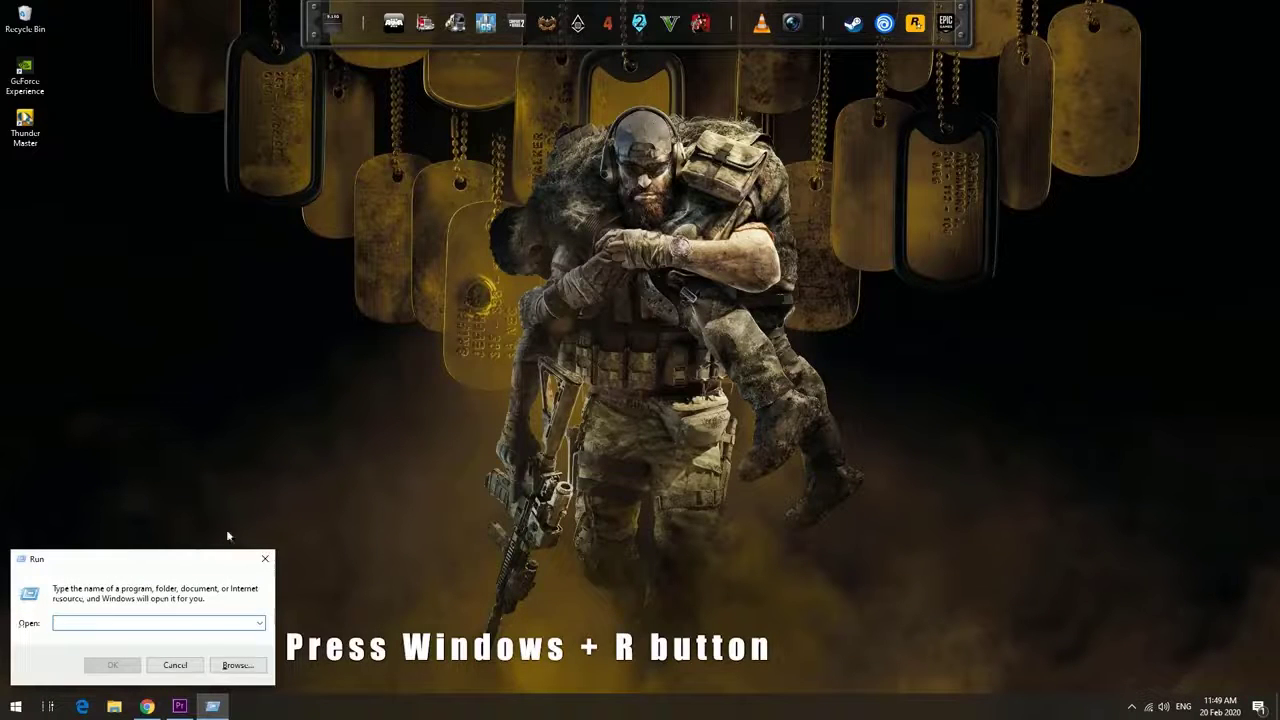
Step: Run ipconfig /flushdns from the Run box
text(ipconfig /flushdns)
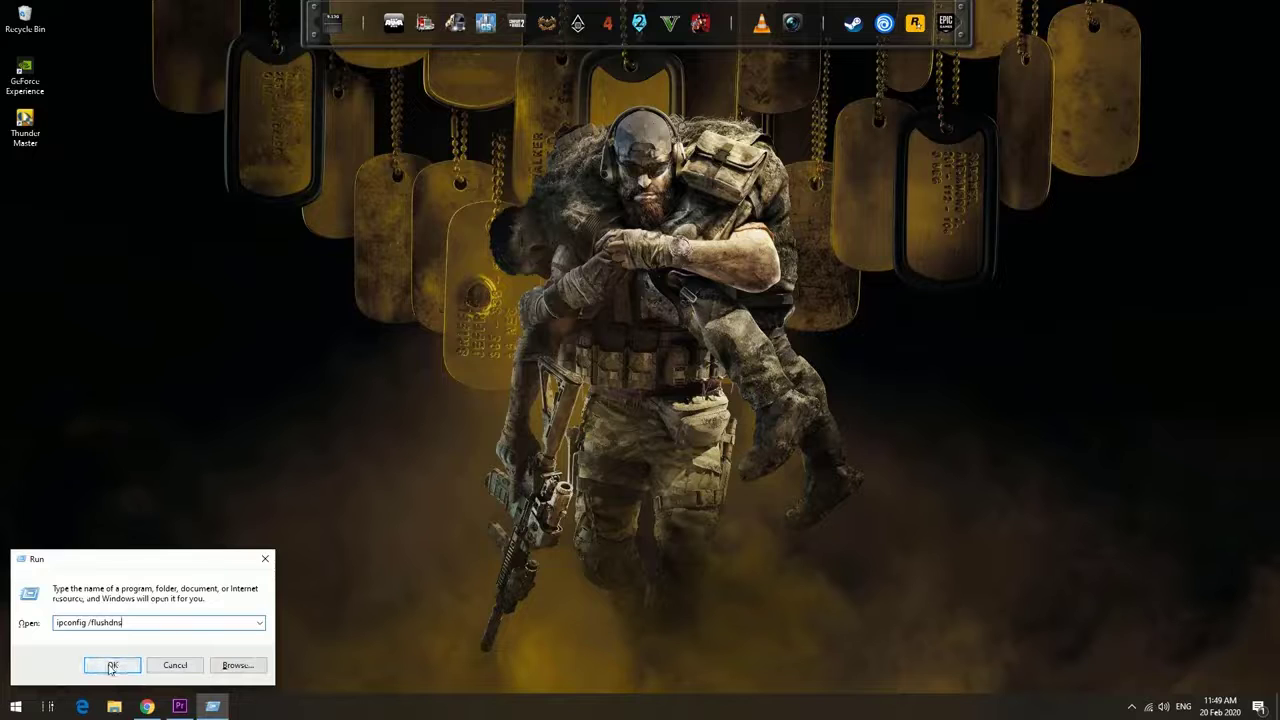
click(112, 665)
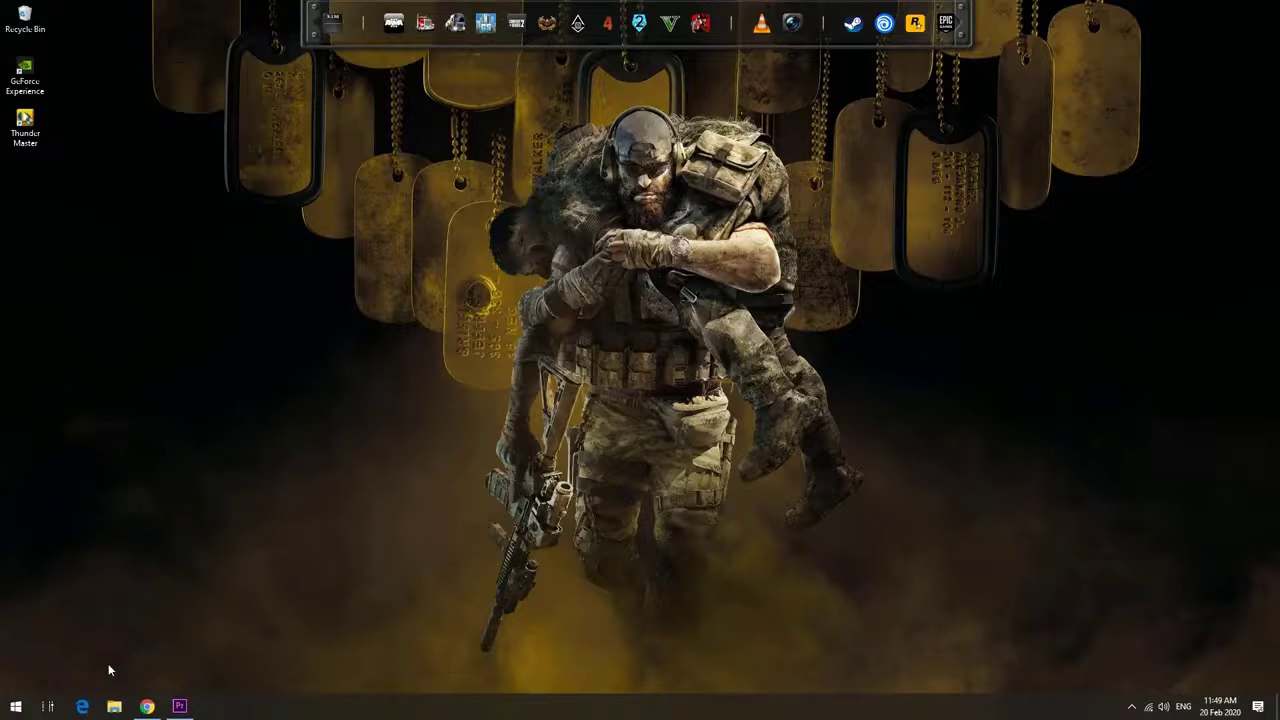
mouse_move(648, 383)
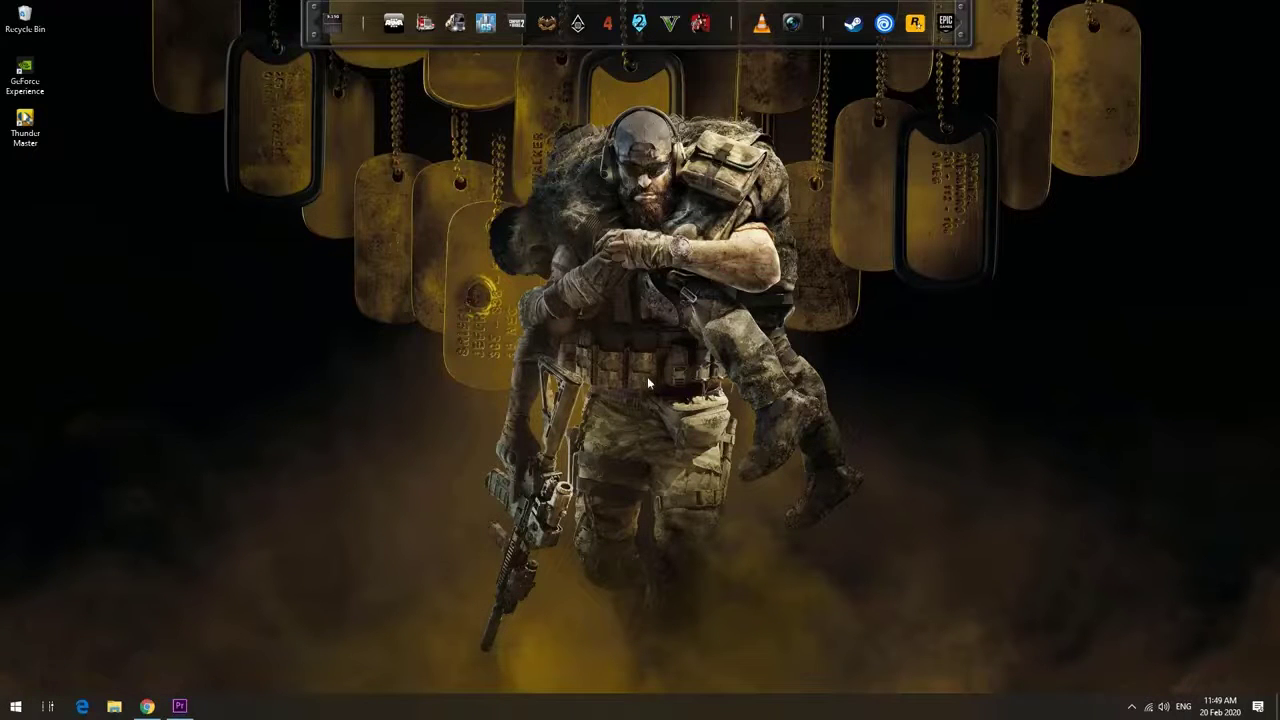
Step: Launch Steam from its icon so the client update starts downloading
right_click(648, 383)
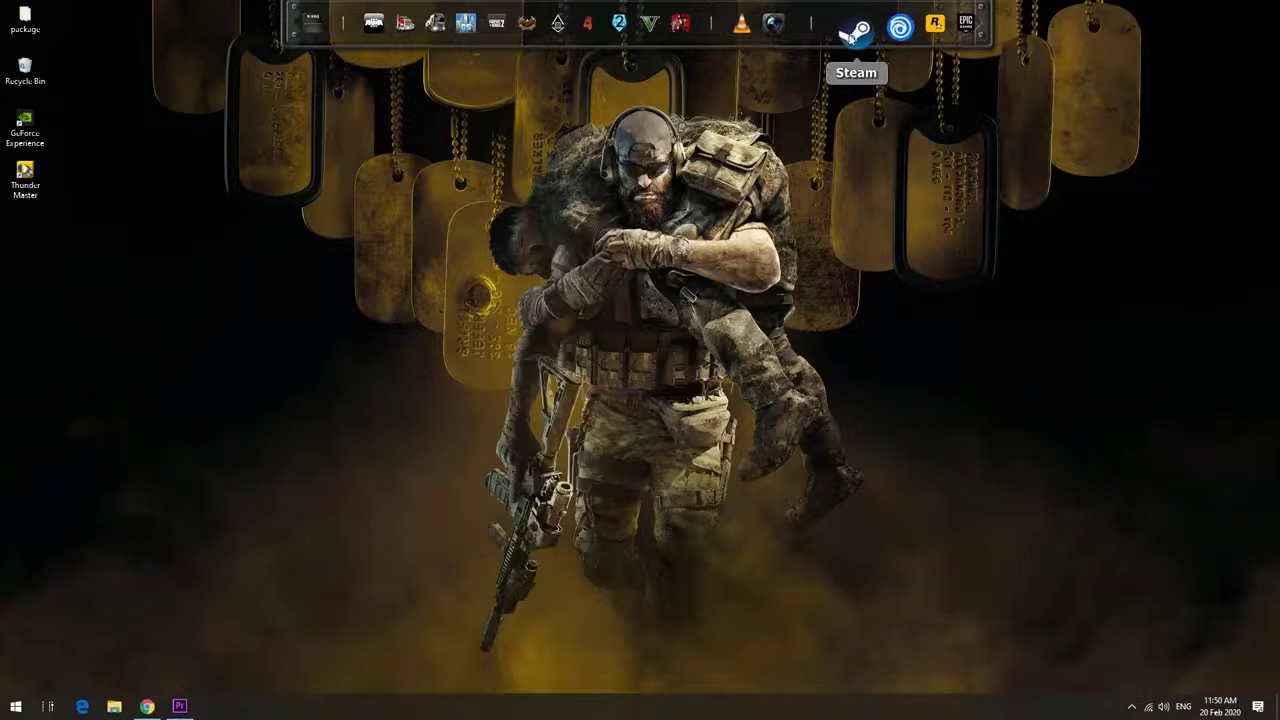
click(853, 23)
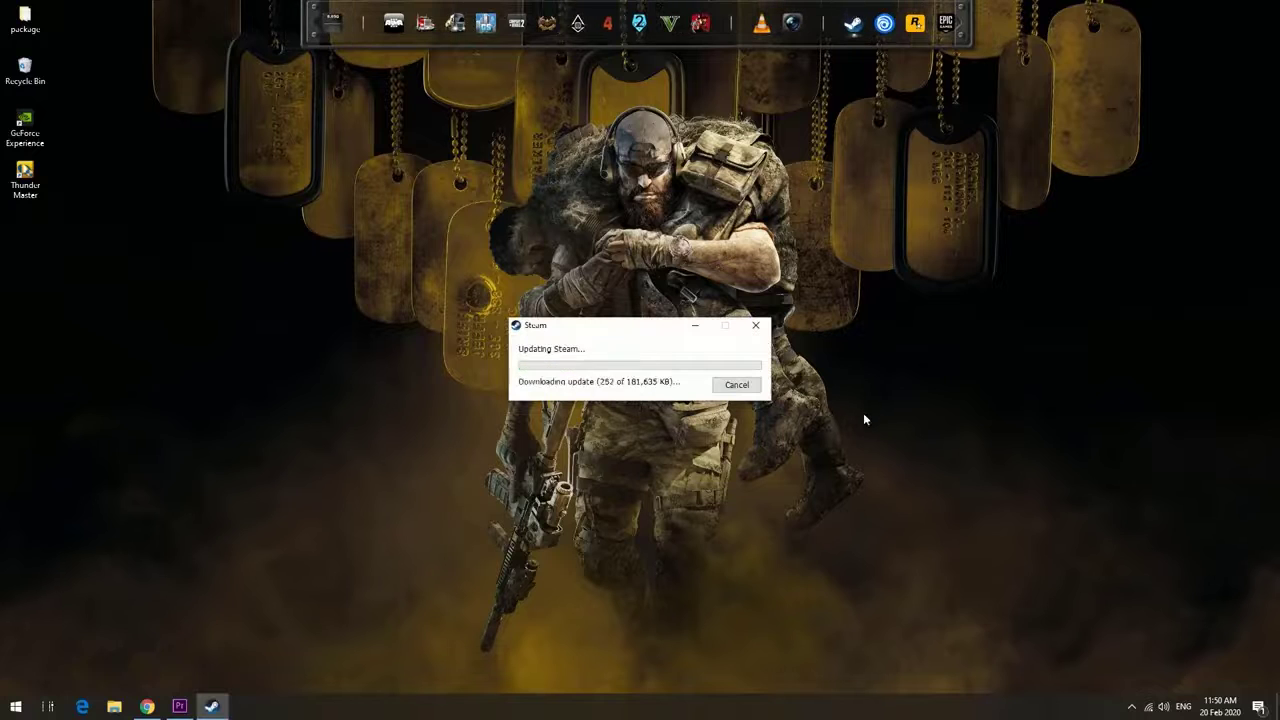